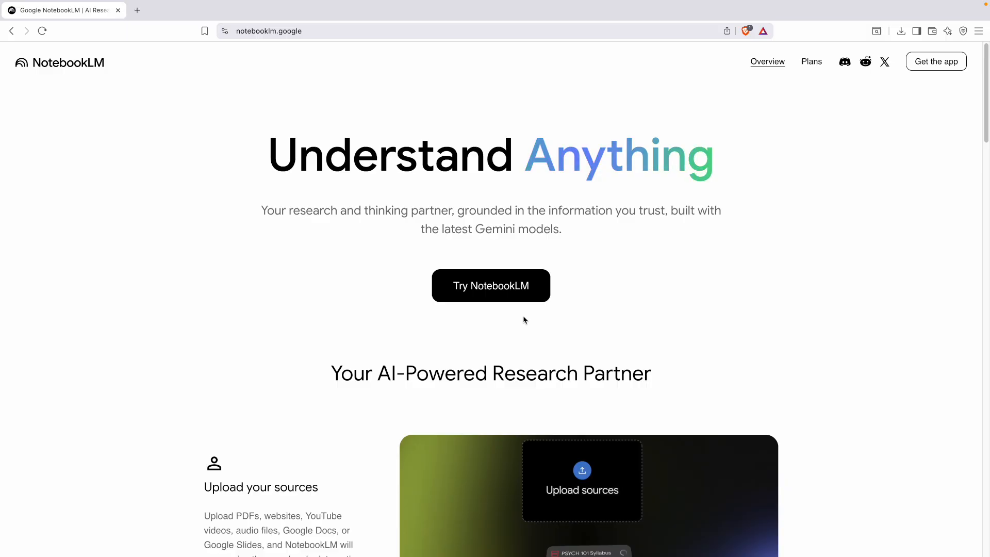
{"action": "mouse_move", "coordinate": [517, 325]}
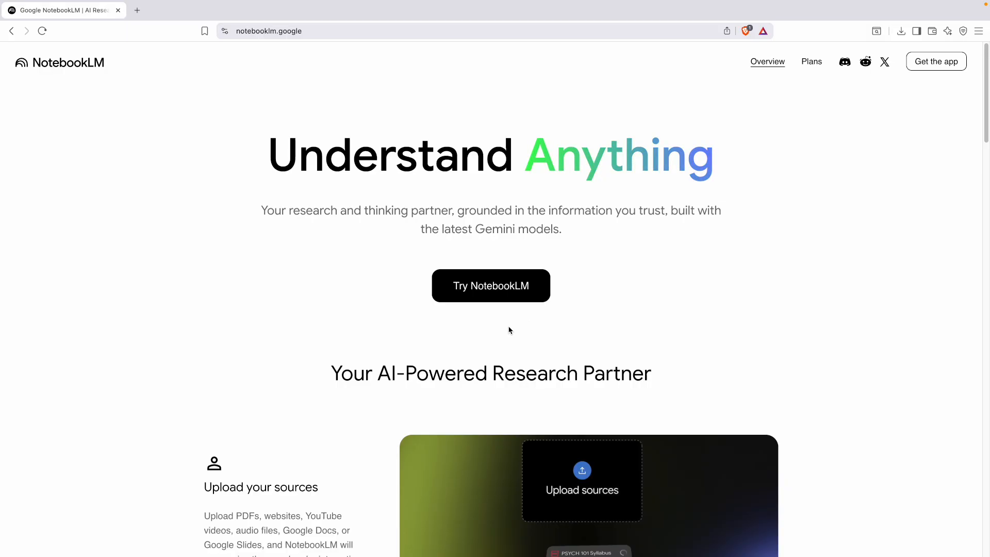
{"action": "mouse_move", "coordinate": [438, 345]}
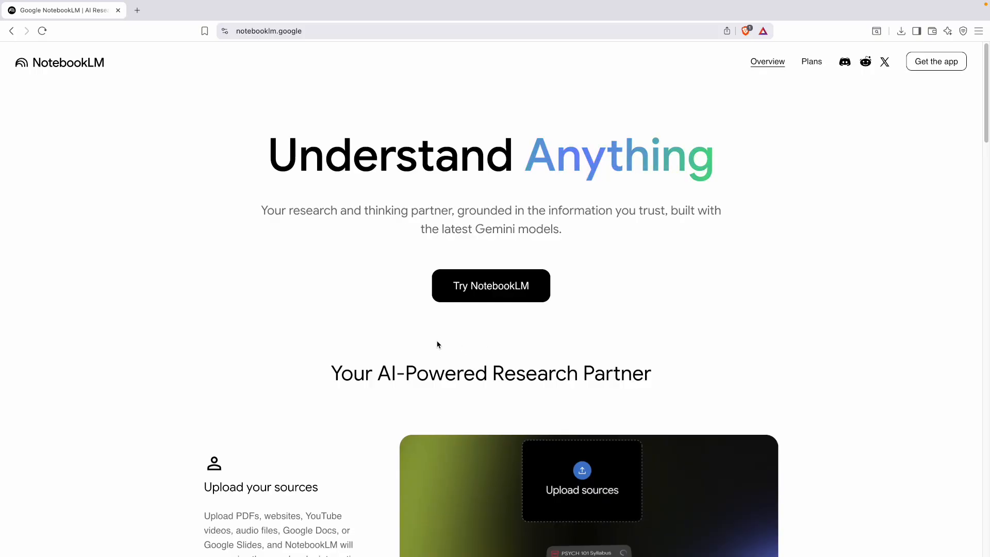
{"action": "mouse_move", "coordinate": [388, 361]}
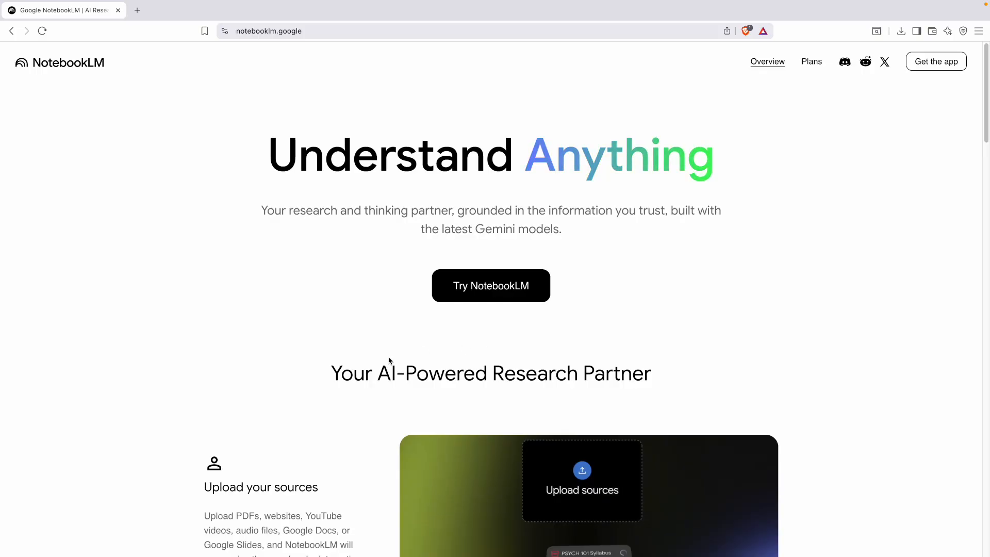
- Look over the NotebookLM landing page before launching the app
{"action": "left_click_drag", "start_coordinate": [331, 373], "coordinate": [651, 374]}
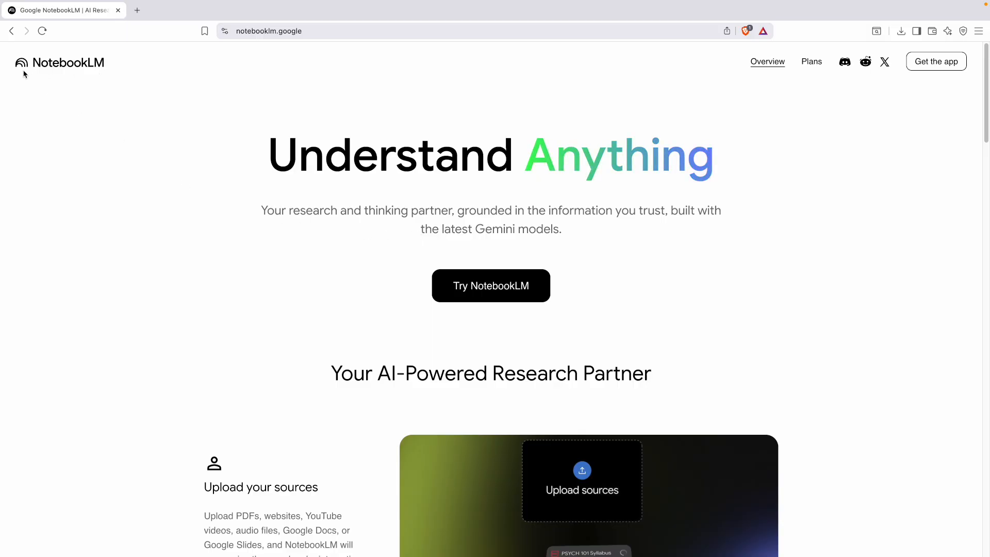
{"action": "mouse_move", "coordinate": [110, 76]}
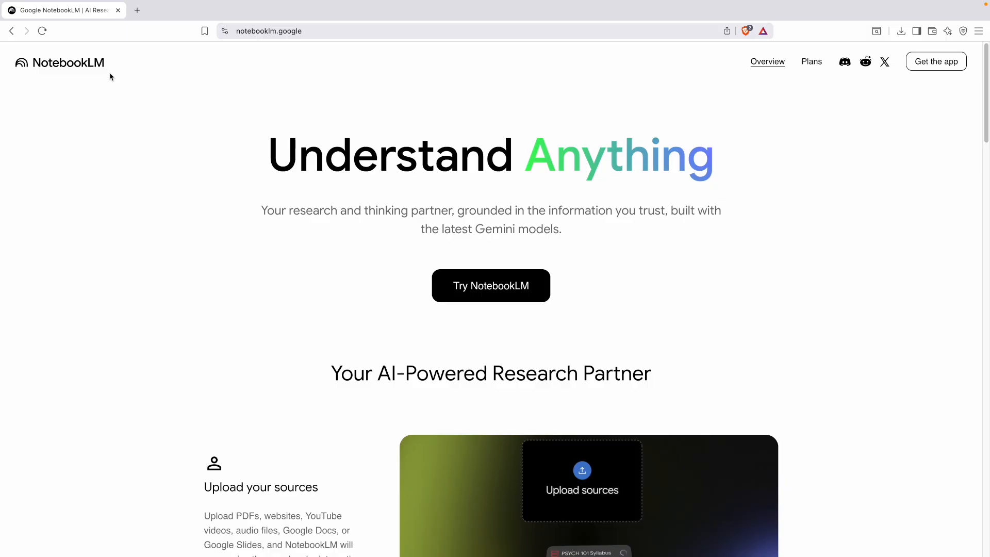
{"action": "mouse_move", "coordinate": [238, 307]}
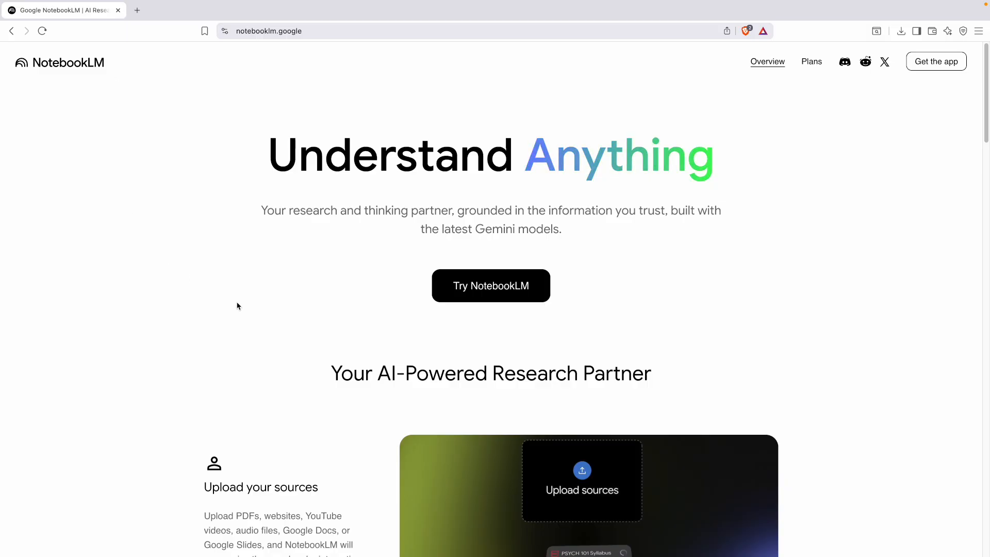
{"action": "scroll", "scroll_direction": "down", "scroll_amount": 3}
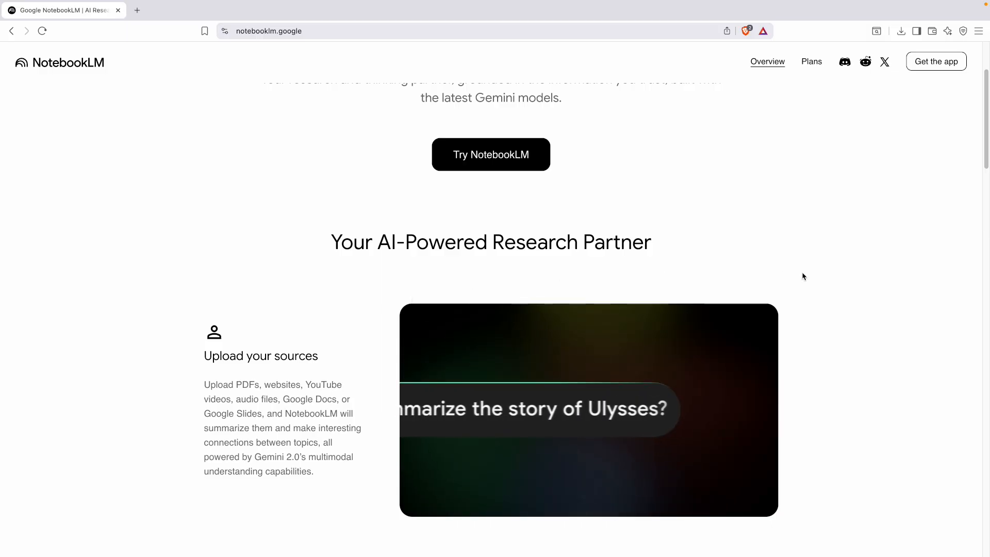
{"action": "scroll", "scroll_direction": "up", "scroll_amount": 3}
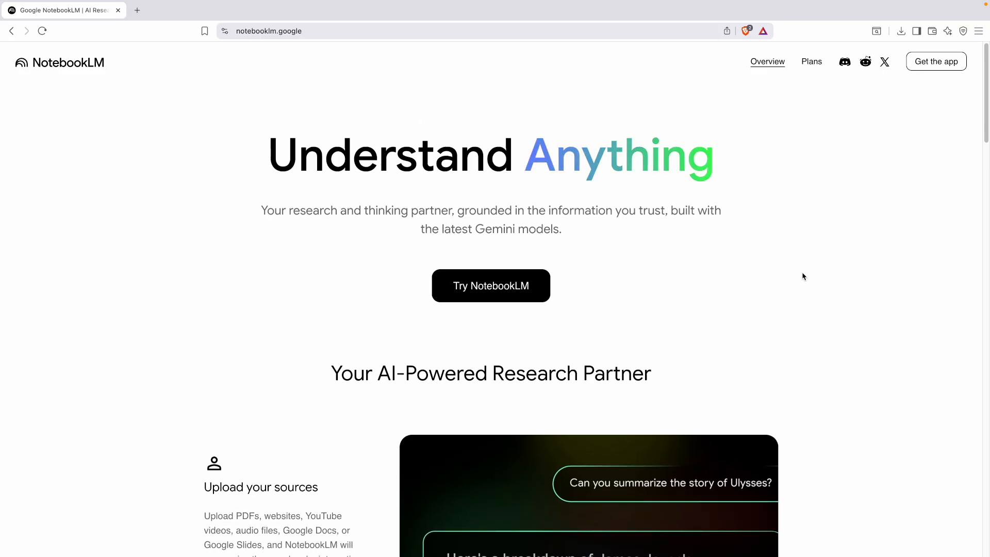
{"action": "mouse_move", "coordinate": [495, 351]}
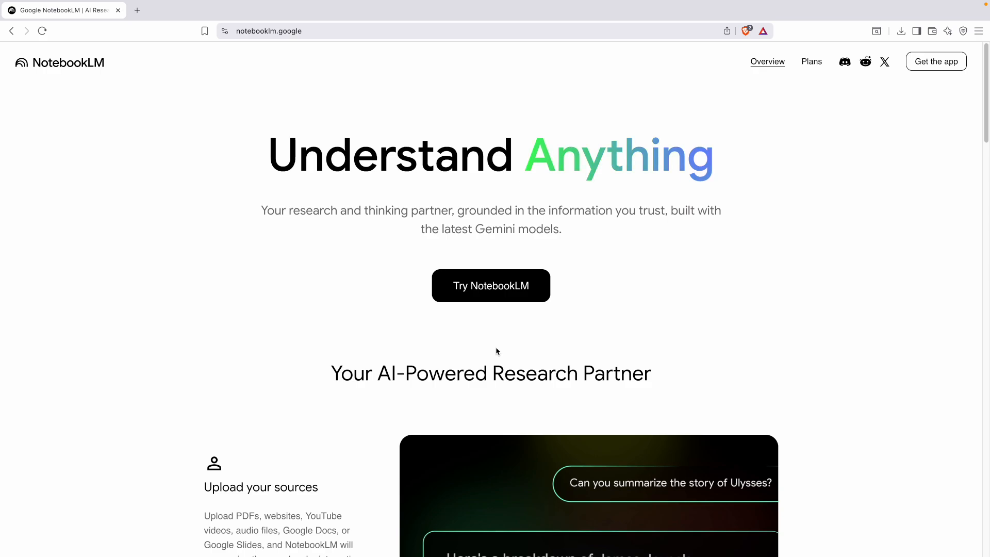
{"action": "mouse_move", "coordinate": [257, 131]}
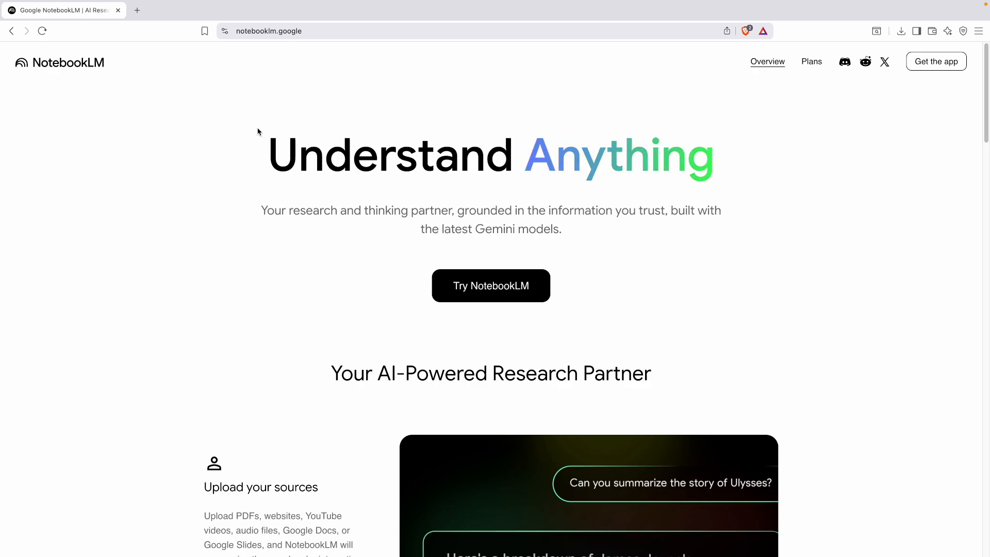
{"action": "left_click", "coordinate": [268, 31]}
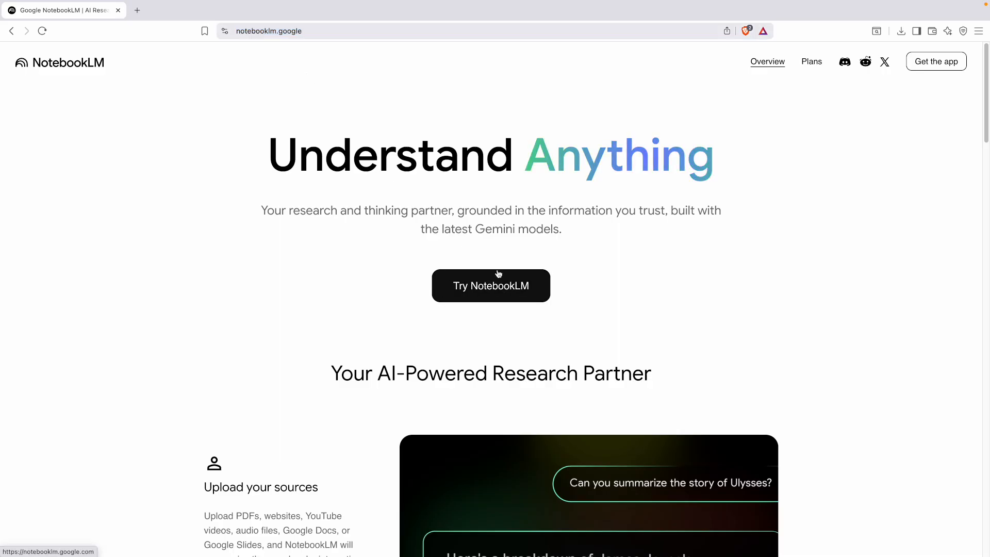
- Launch NotebookLM and sign in with the saved Google account and its password
{"action": "left_click", "coordinate": [491, 286]}
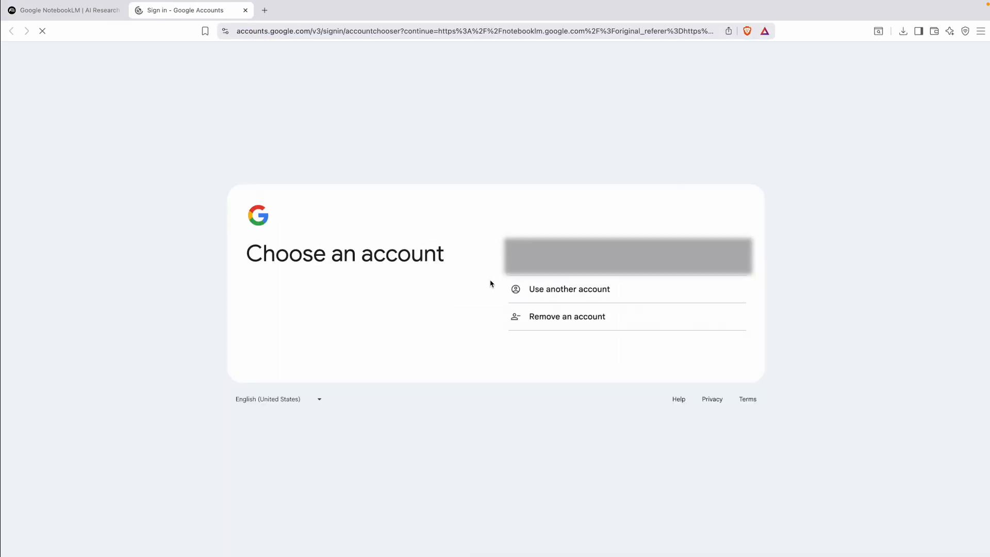
{"action": "left_click", "coordinate": [627, 256]}
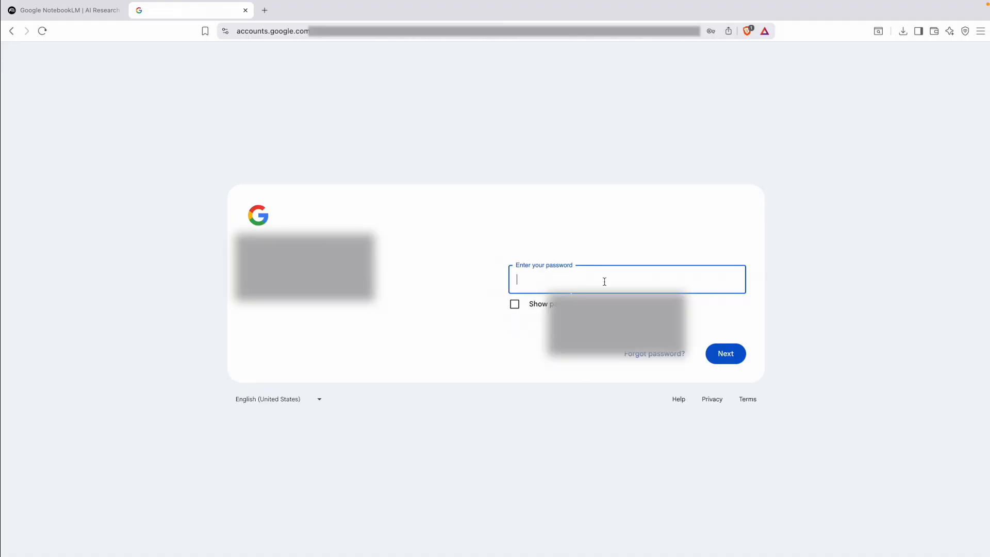
{"action": "left_click", "coordinate": [725, 353]}
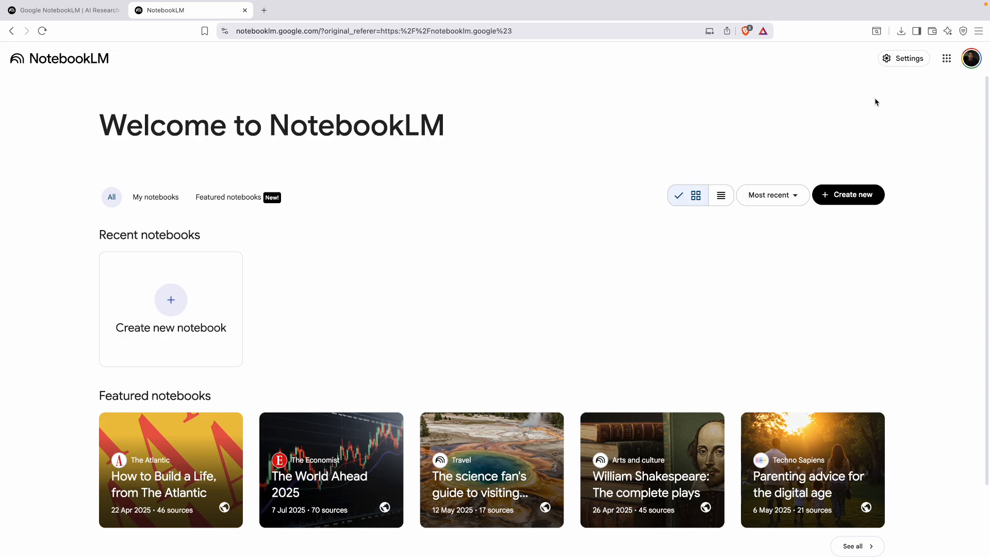
{"action": "left_click", "coordinate": [907, 58]}
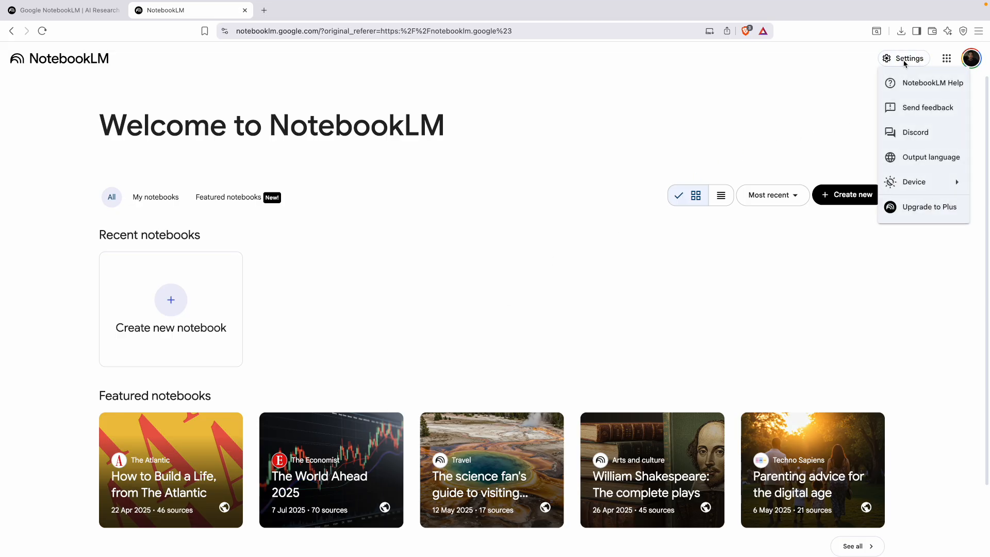
{"action": "mouse_move", "coordinate": [928, 207]}
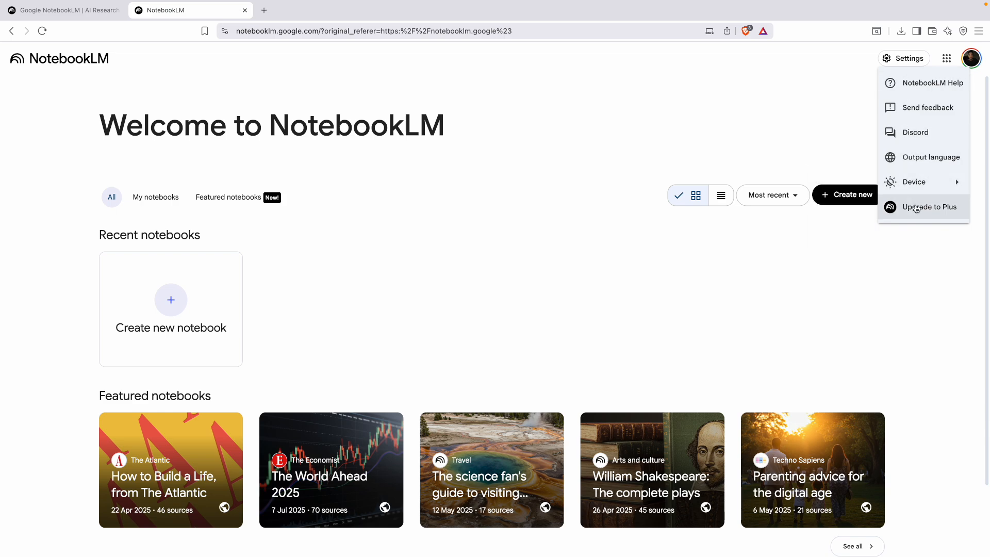
{"action": "mouse_move", "coordinate": [914, 211]}
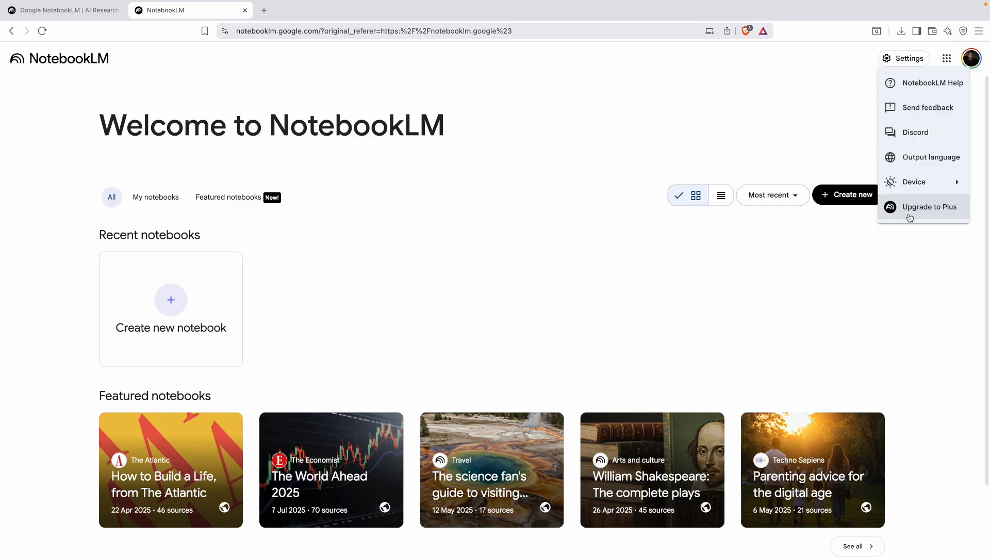
{"action": "mouse_move", "coordinate": [555, 295]}
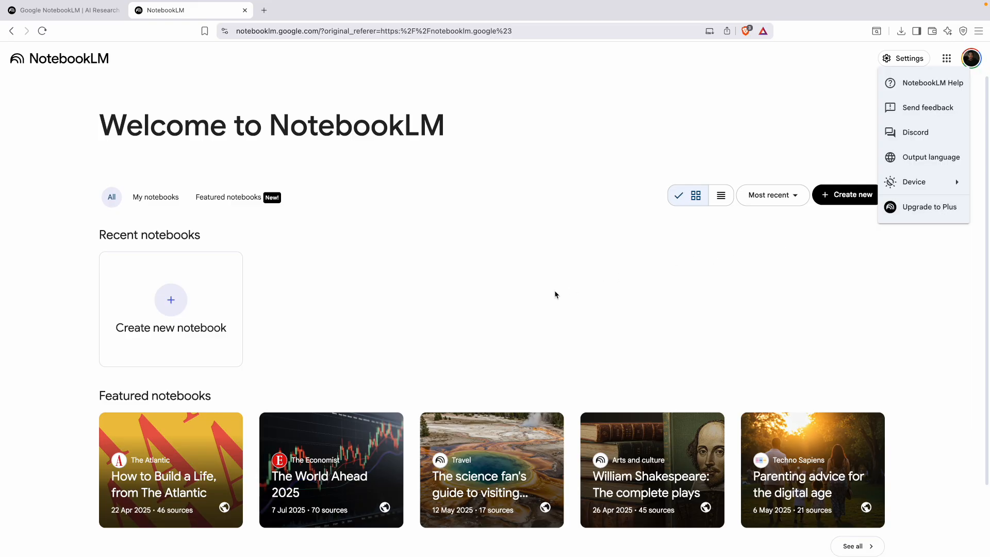
{"action": "left_click", "coordinate": [524, 299]}
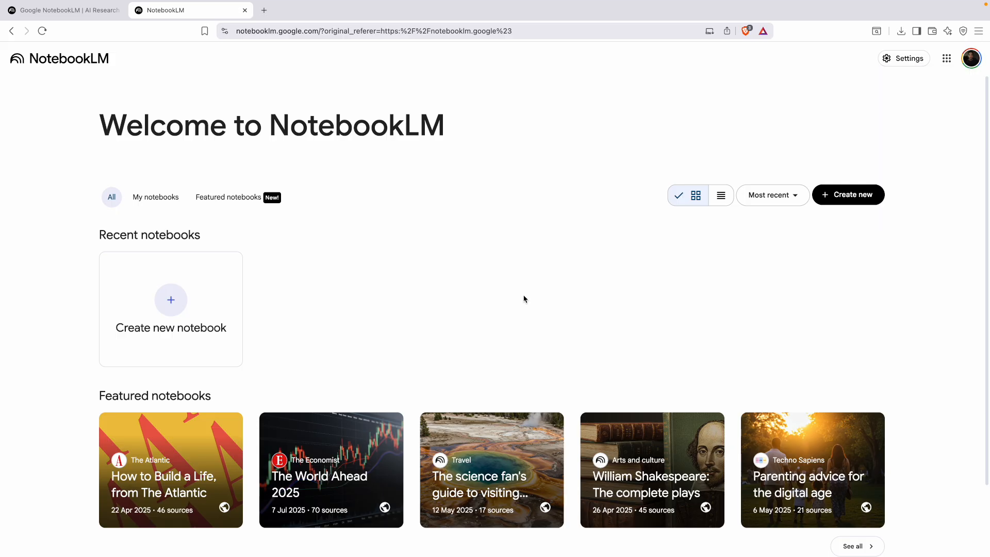
{"action": "mouse_move", "coordinate": [160, 224]}
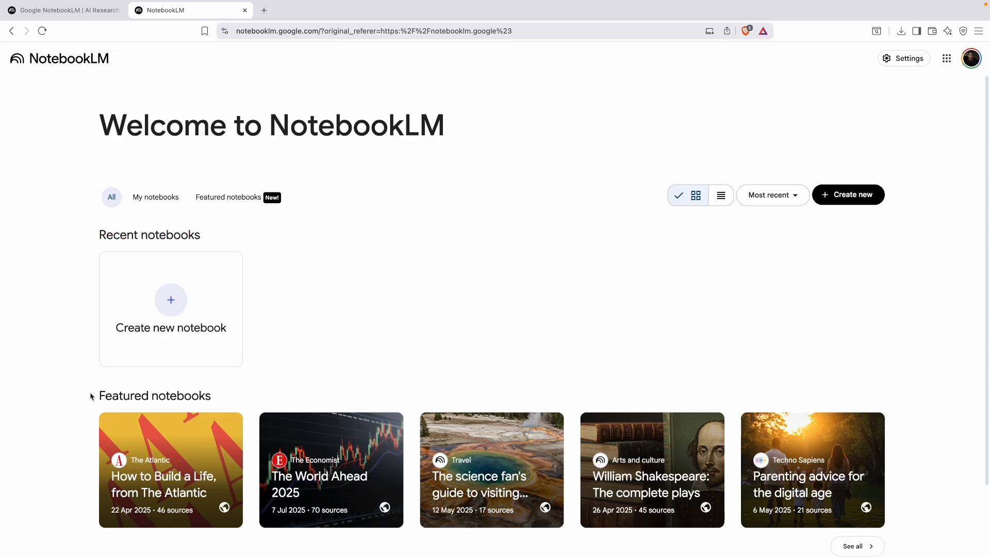
- Sort the notebooks alphabetically by Title and show them as grid cards
{"action": "double_click", "coordinate": [153, 396]}
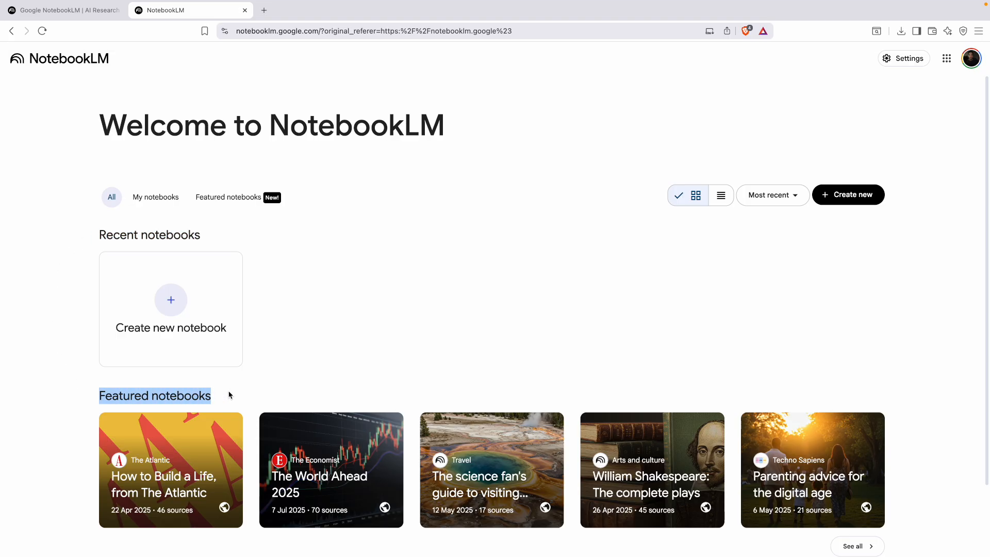
{"action": "mouse_move", "coordinate": [406, 342]}
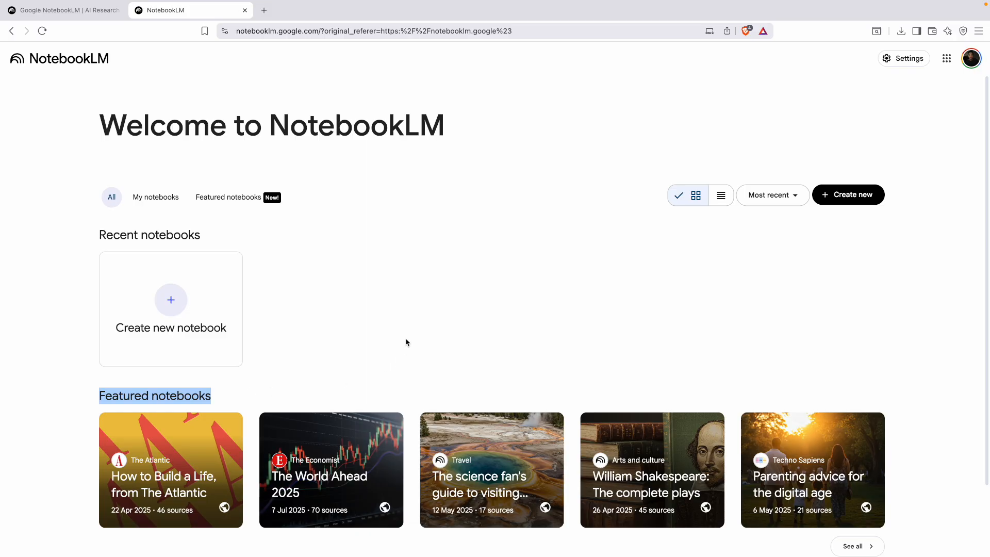
{"action": "mouse_move", "coordinate": [673, 468]}
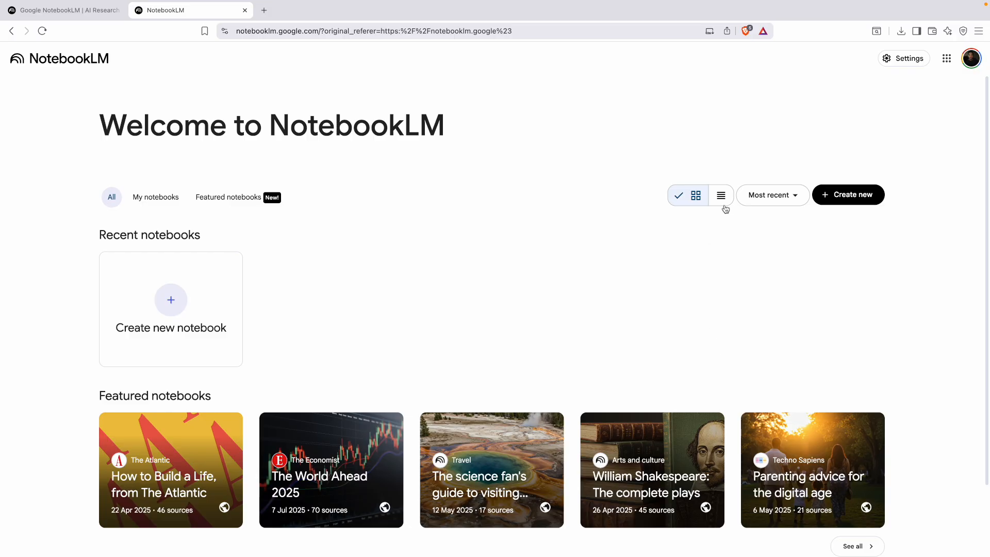
{"action": "left_click", "coordinate": [721, 195]}
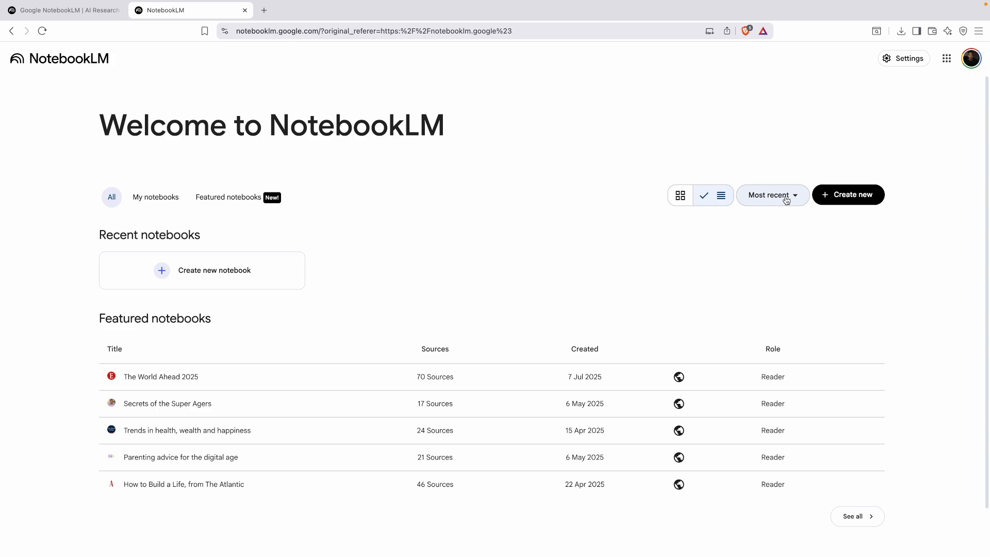
{"action": "mouse_move", "coordinate": [782, 201]}
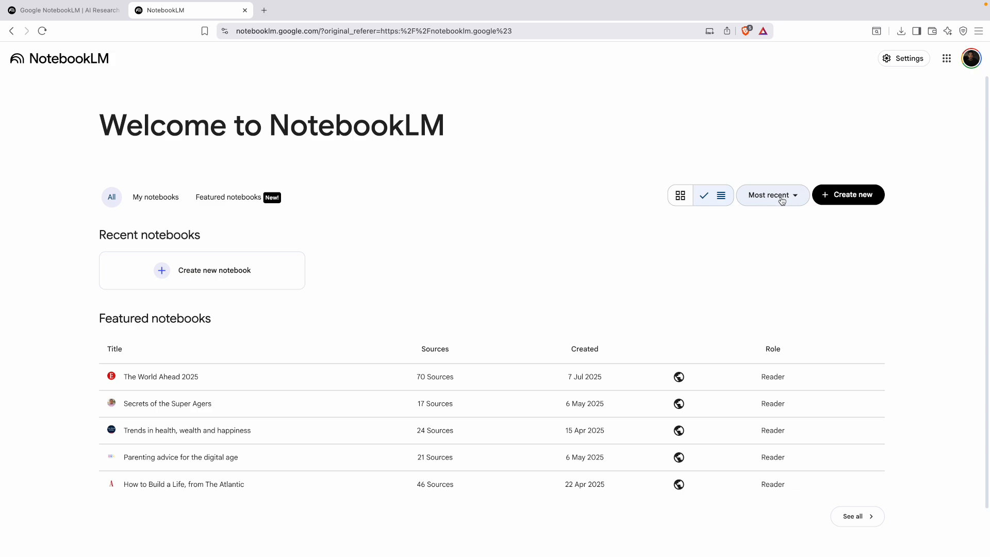
{"action": "left_click", "coordinate": [768, 195]}
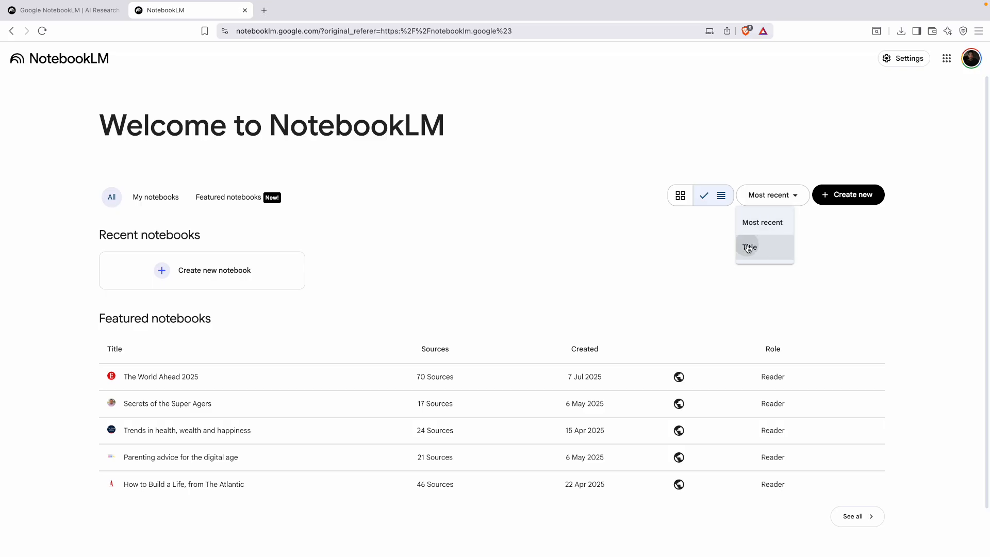
{"action": "left_click", "coordinate": [748, 247]}
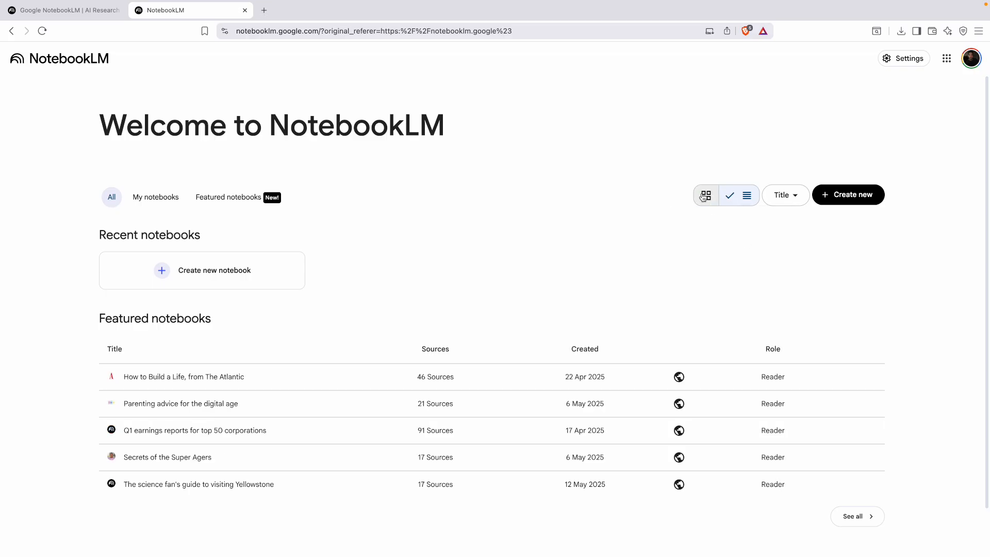
{"action": "left_click", "coordinate": [722, 194]}
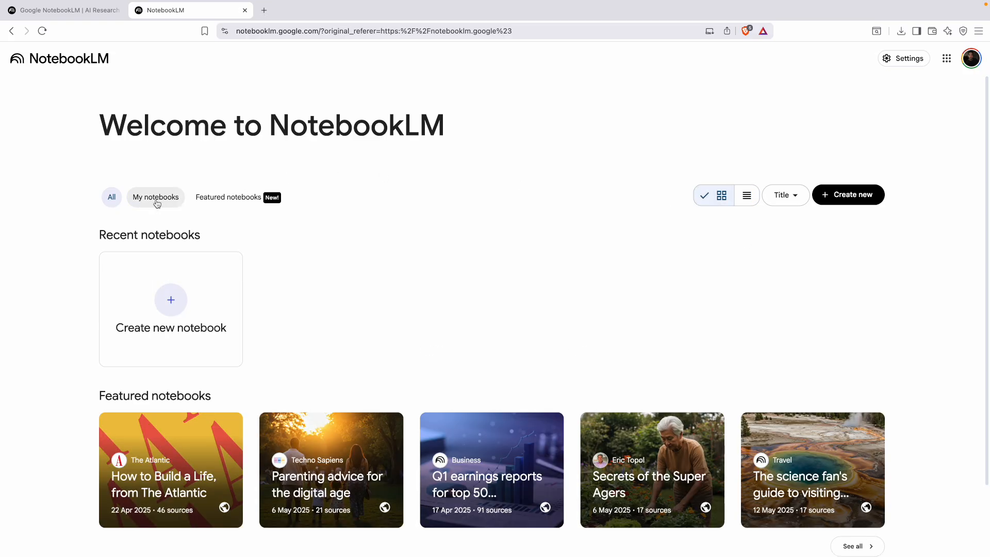
- From My notebooks, create a new notebook and bring up the file chooser for its sources
{"action": "left_click", "coordinate": [156, 196]}
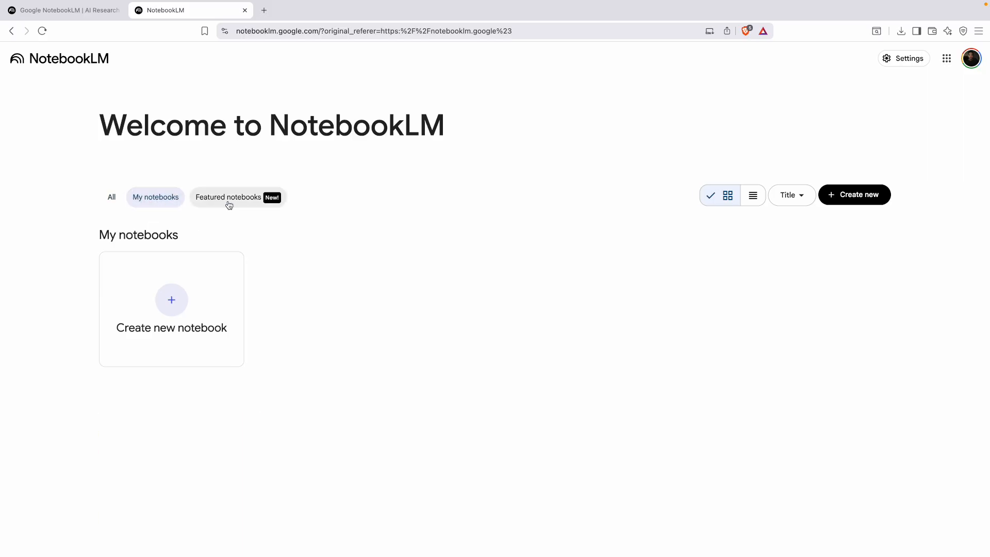
{"action": "left_click", "coordinate": [227, 196]}
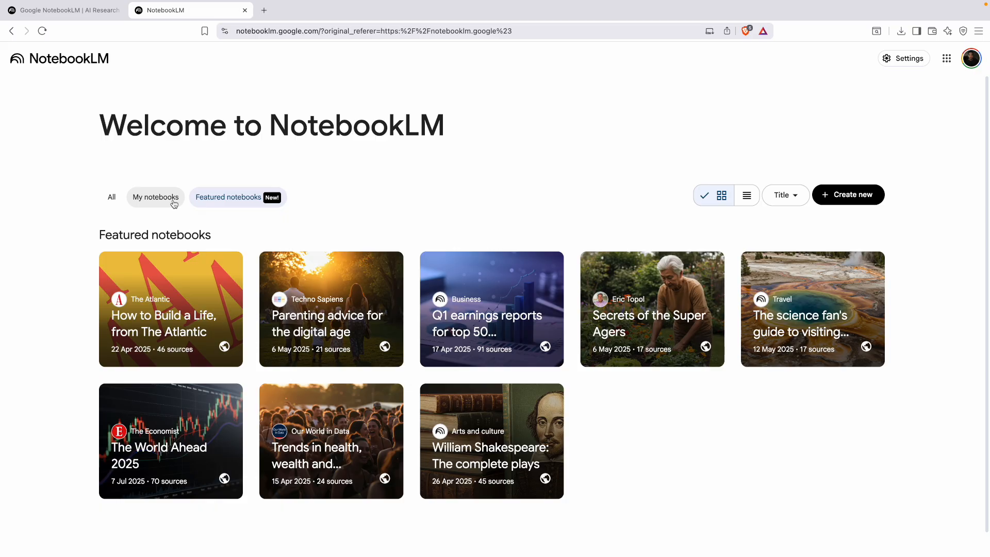
{"action": "left_click", "coordinate": [155, 197]}
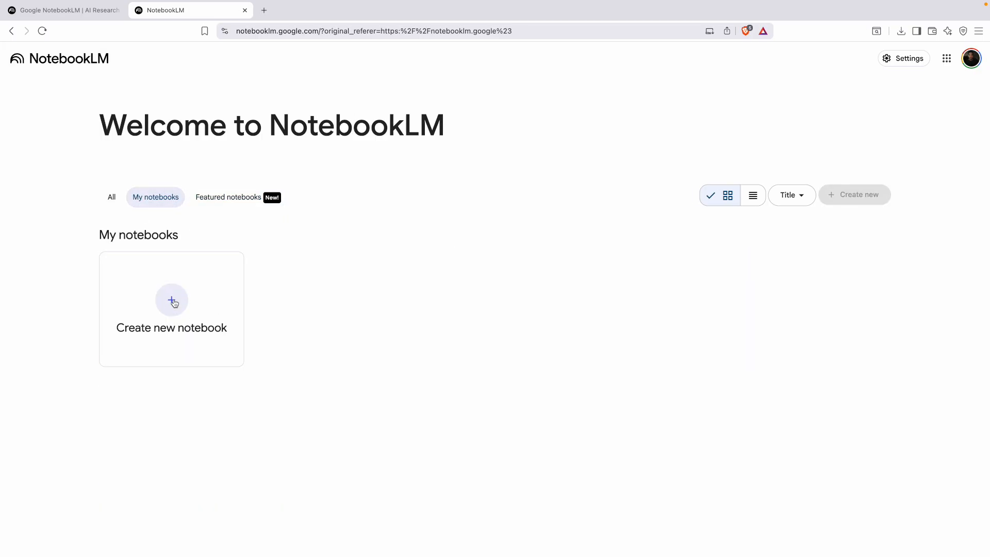
{"action": "left_click", "coordinate": [172, 300]}
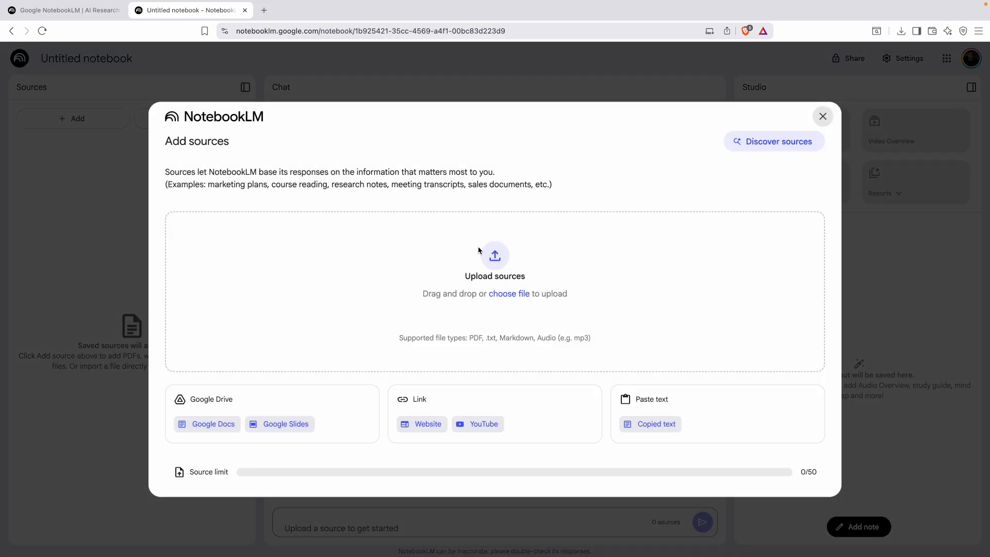
{"action": "left_click", "coordinate": [509, 293]}
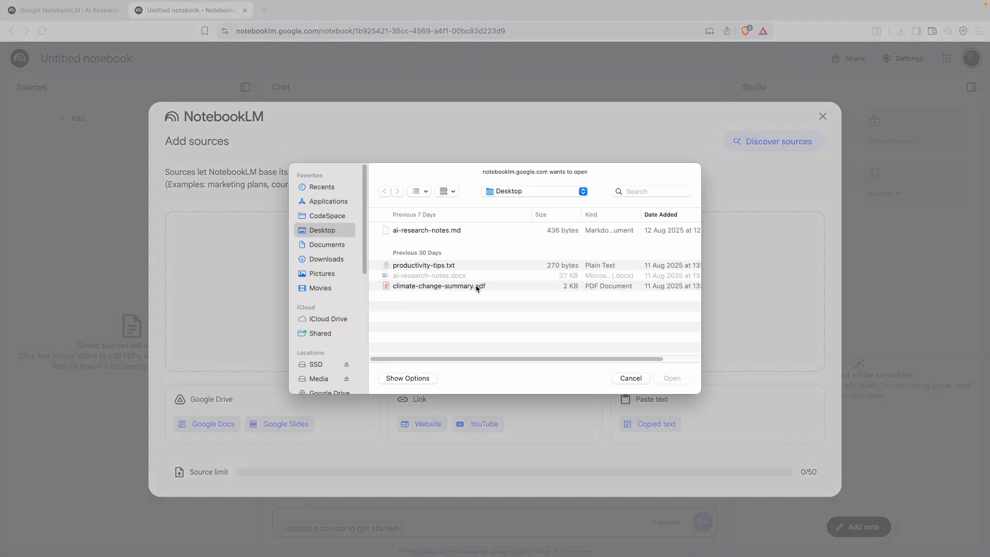
{"action": "left_click", "coordinate": [438, 286]}
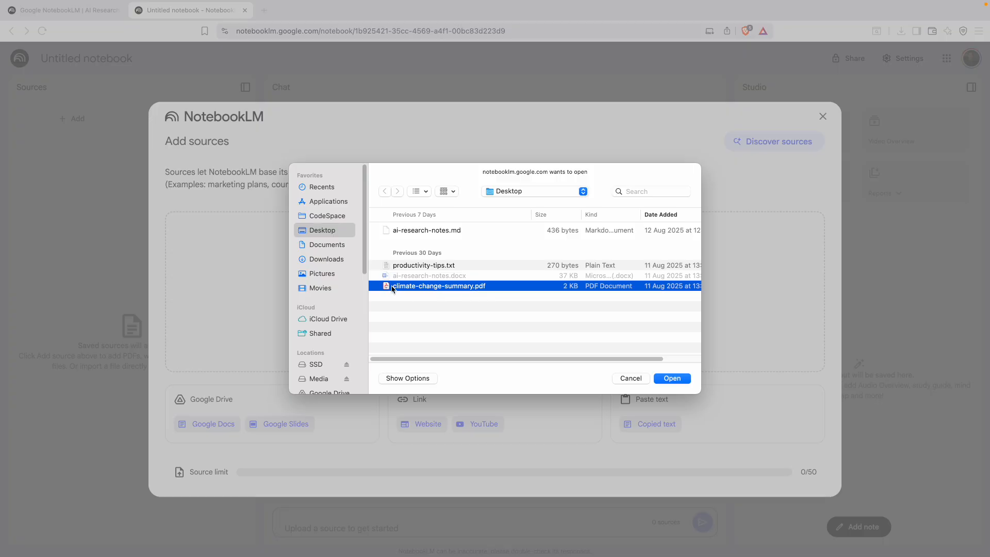
{"action": "mouse_move", "coordinate": [449, 289]}
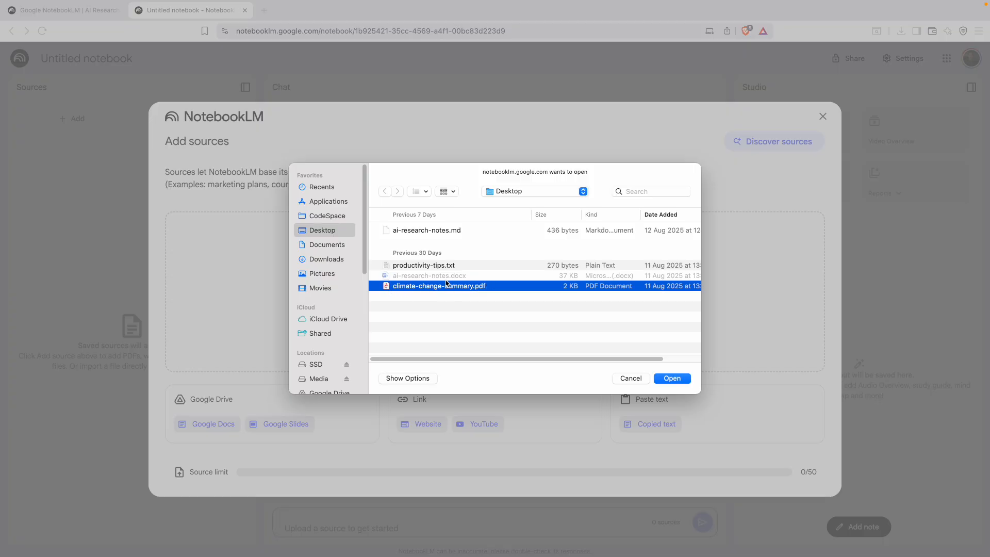
{"action": "left_click", "coordinate": [424, 265]}
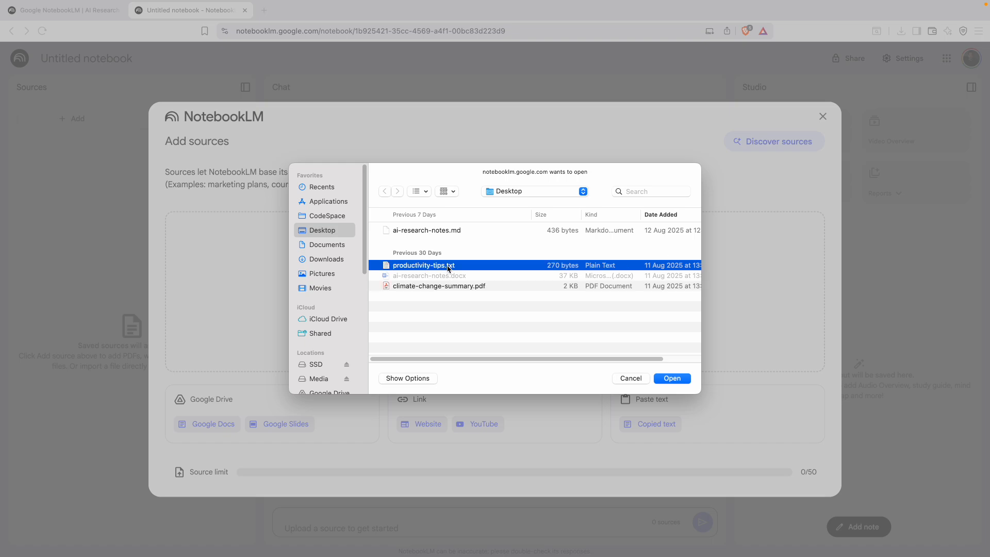
{"action": "left_click", "coordinate": [426, 230]}
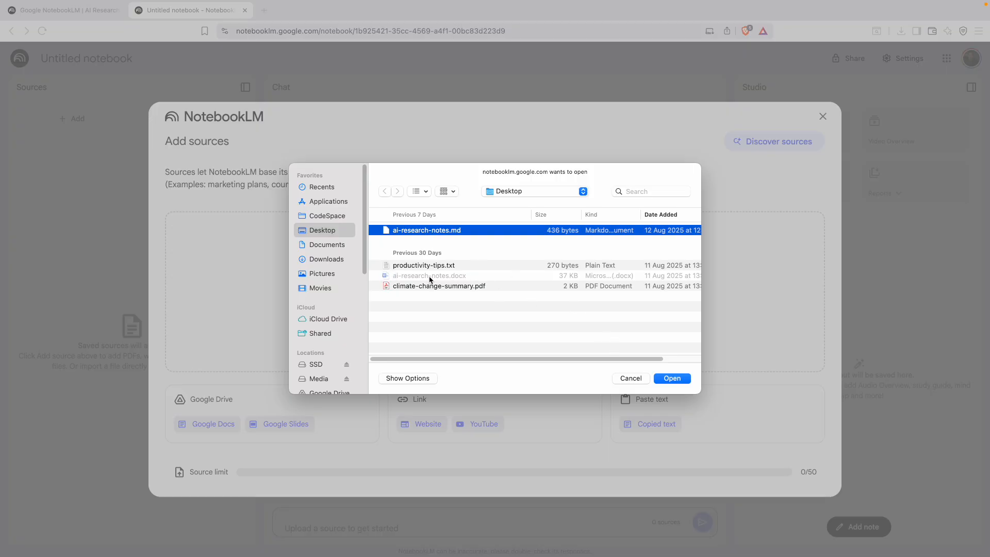
{"action": "mouse_move", "coordinate": [501, 280]}
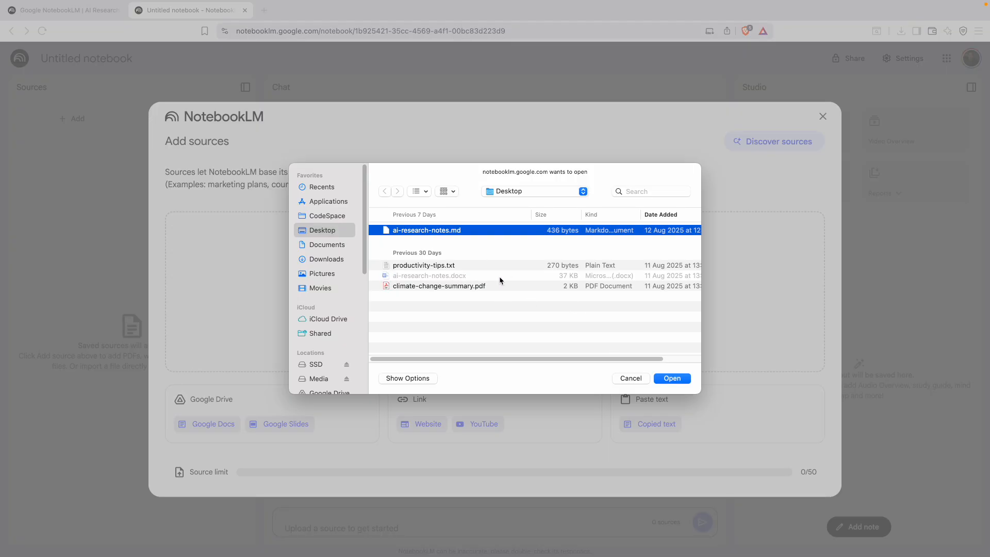
{"action": "left_click", "coordinate": [629, 378]}
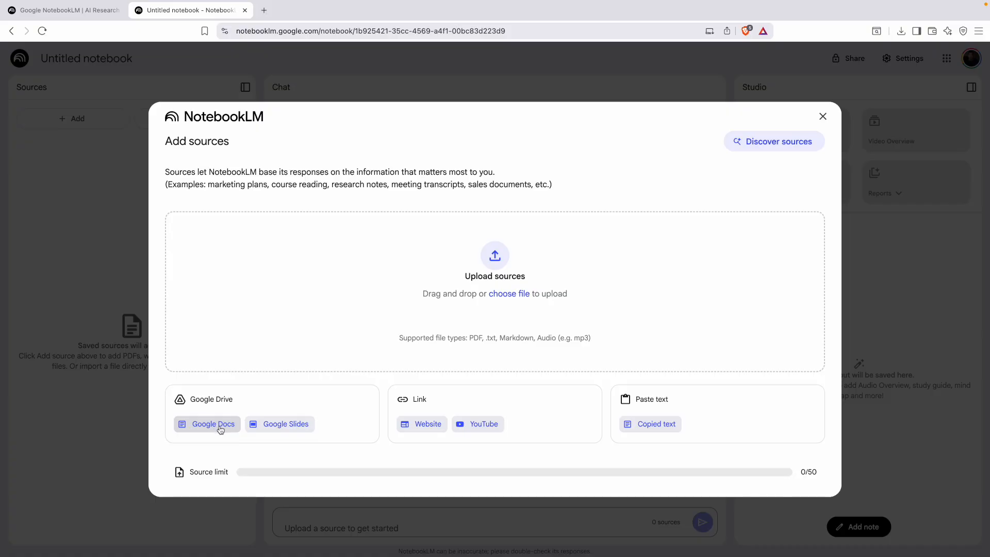
{"action": "mouse_move", "coordinate": [286, 424]}
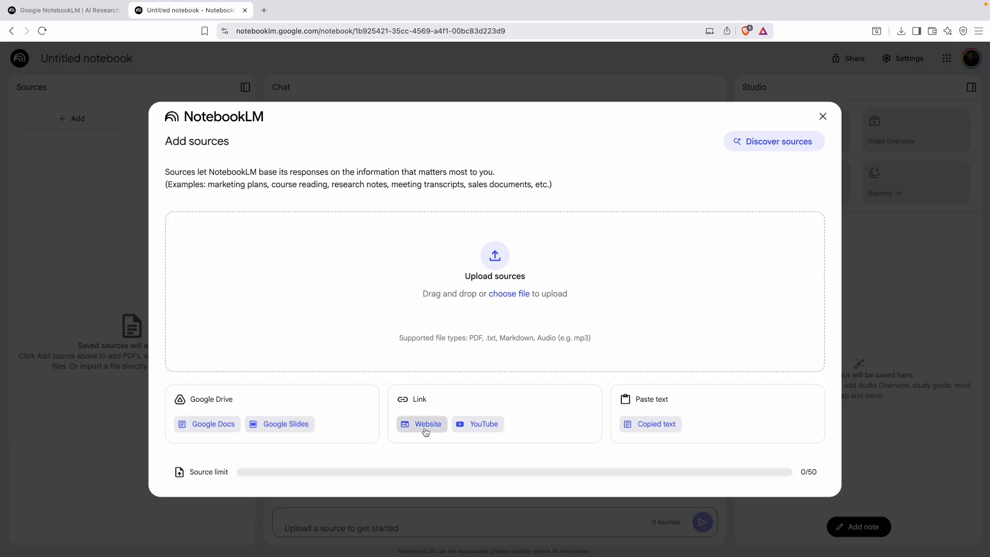
{"action": "mouse_move", "coordinate": [484, 424]}
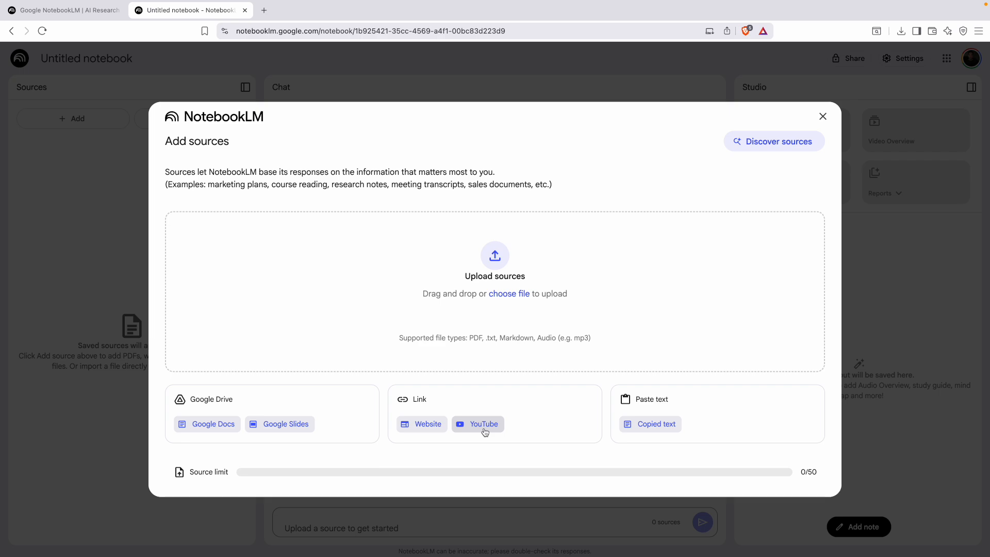
{"action": "left_click", "coordinate": [509, 294]}
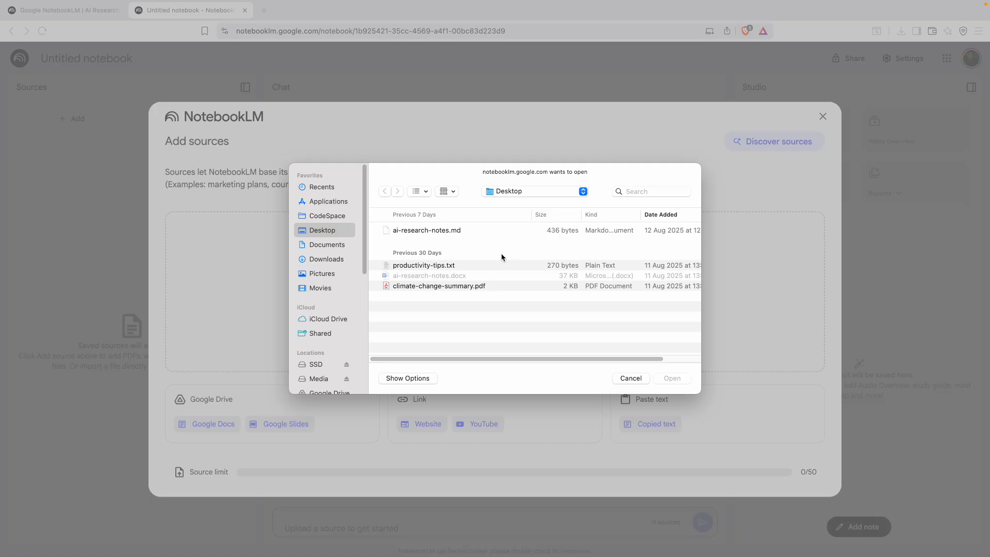
- Select ai-research-notes.md, productivity-tips.txt and climate-change-summary.pdf and upload them as sources
{"action": "left_click", "coordinate": [440, 286]}
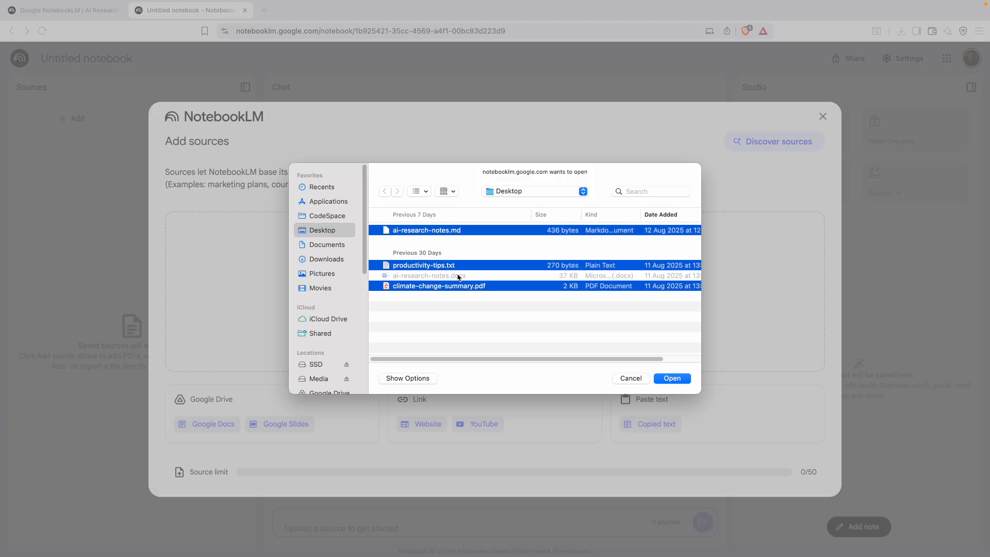
{"action": "left_click", "coordinate": [423, 265]}
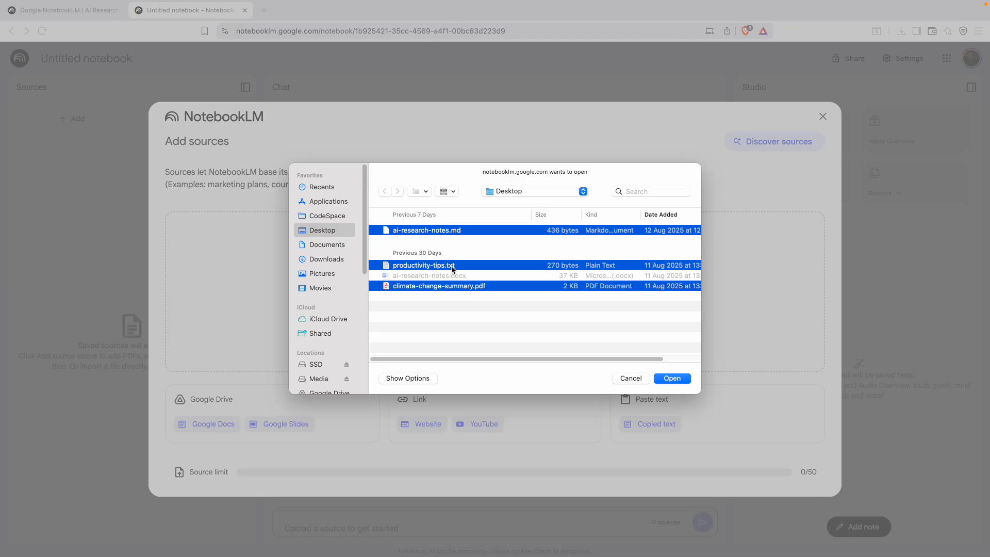
{"action": "mouse_move", "coordinate": [522, 301]}
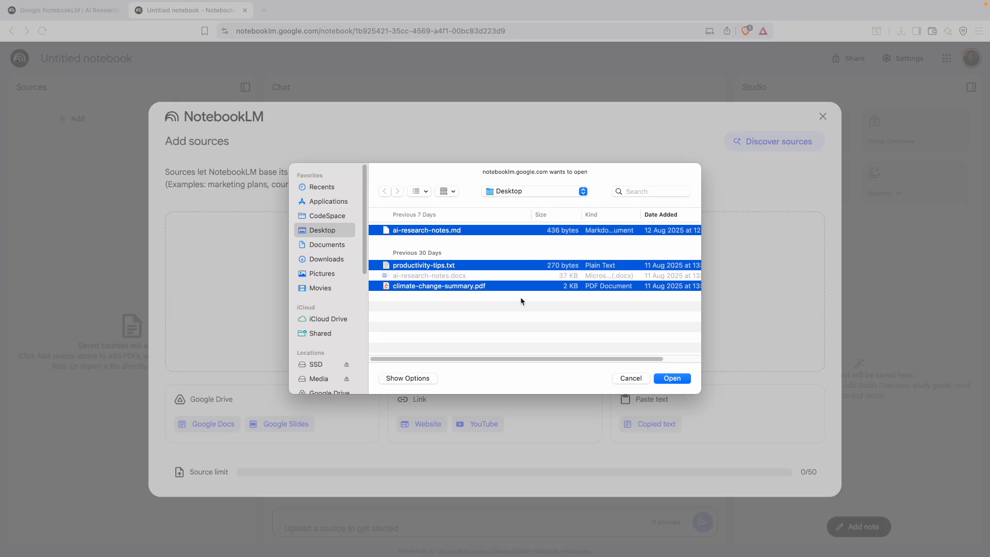
{"action": "left_click", "coordinate": [629, 379]}
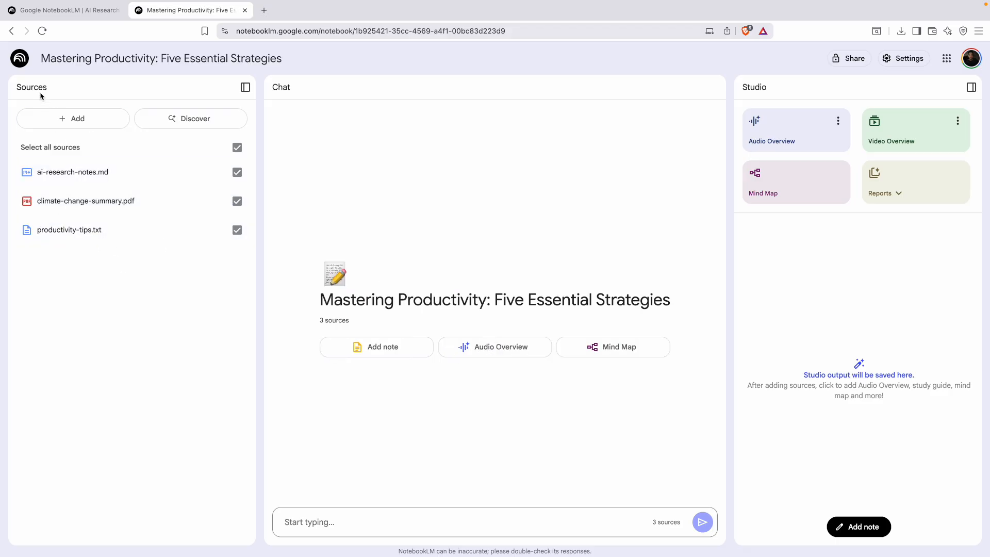
{"action": "mouse_move", "coordinate": [63, 201]}
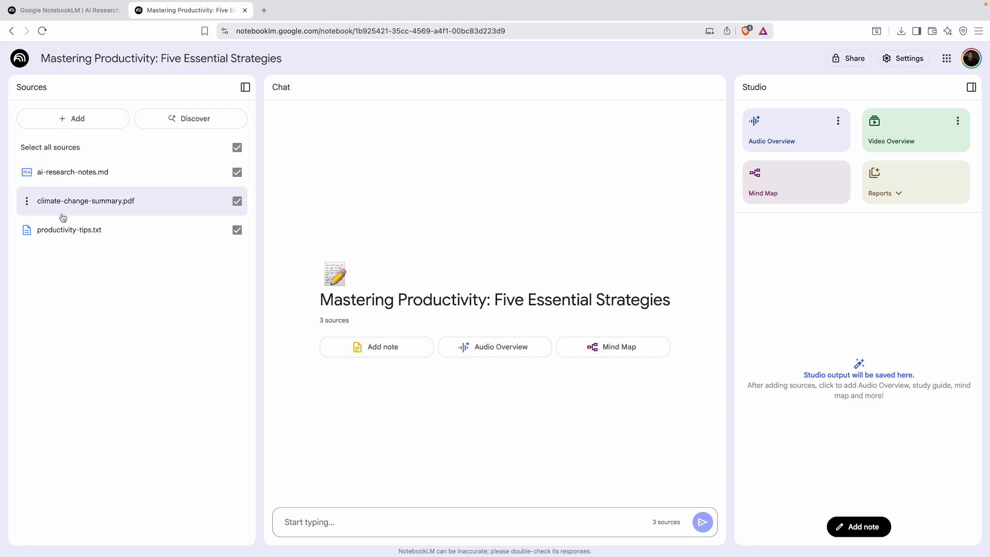
{"action": "mouse_move", "coordinate": [131, 266]}
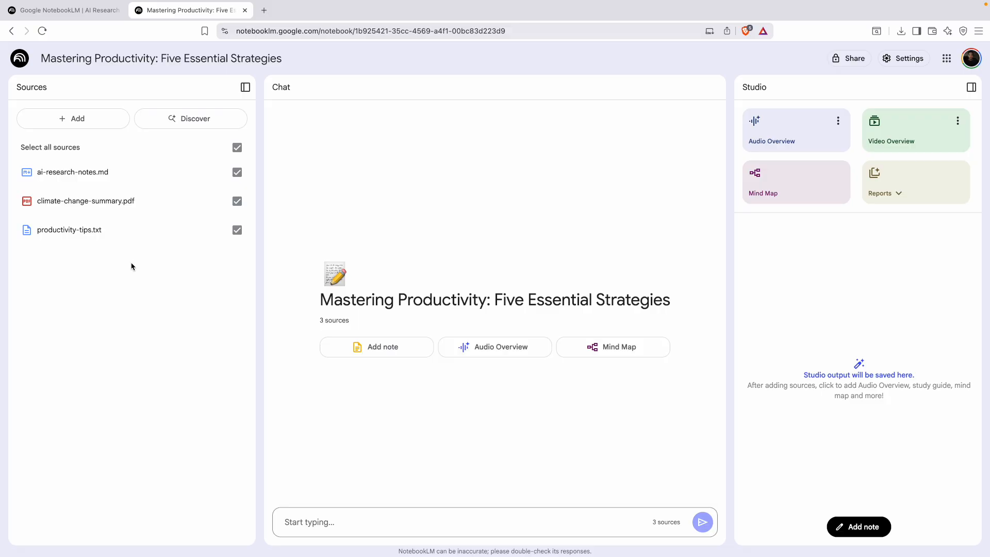
{"action": "mouse_move", "coordinate": [128, 264]}
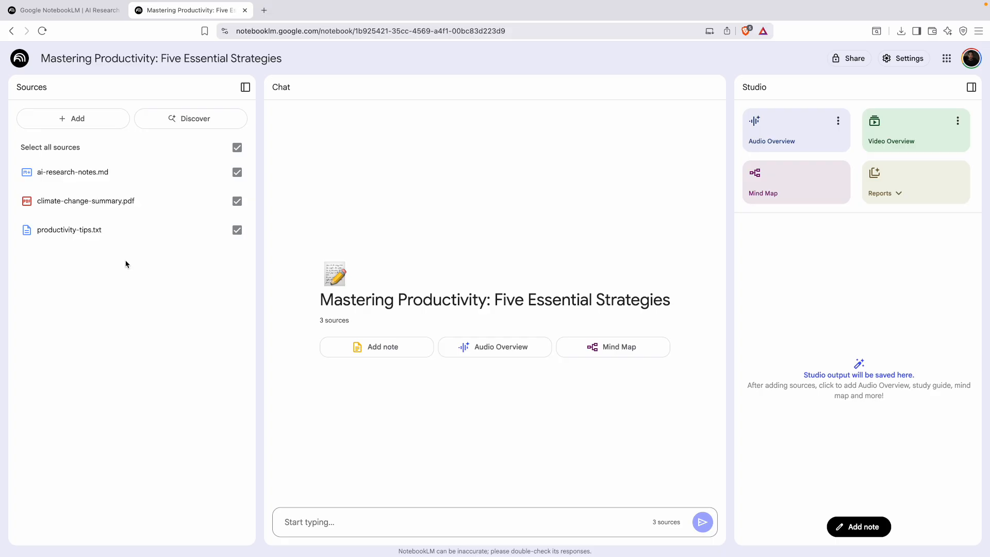
- Rename the notebook to 'Mastering Productivity: Five Essential Strategies Test'
{"action": "triple_click", "coordinate": [494, 299]}
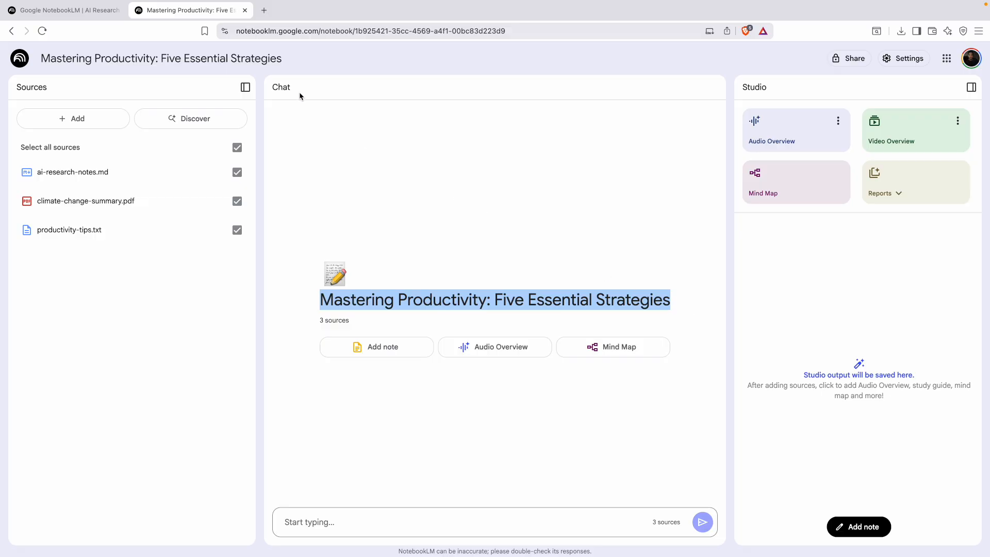
{"action": "left_click", "coordinate": [161, 58]}
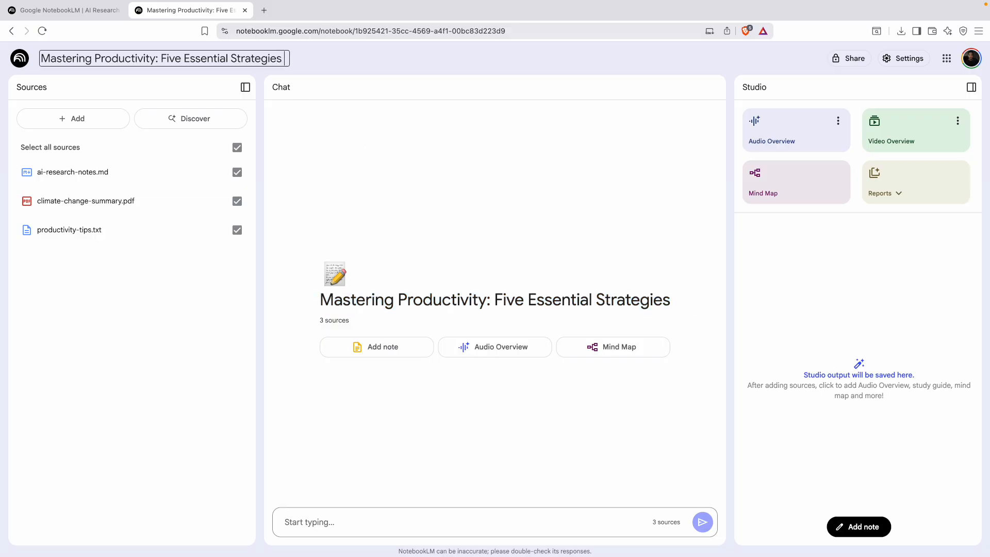
{"action": "type", "text": "Test"}
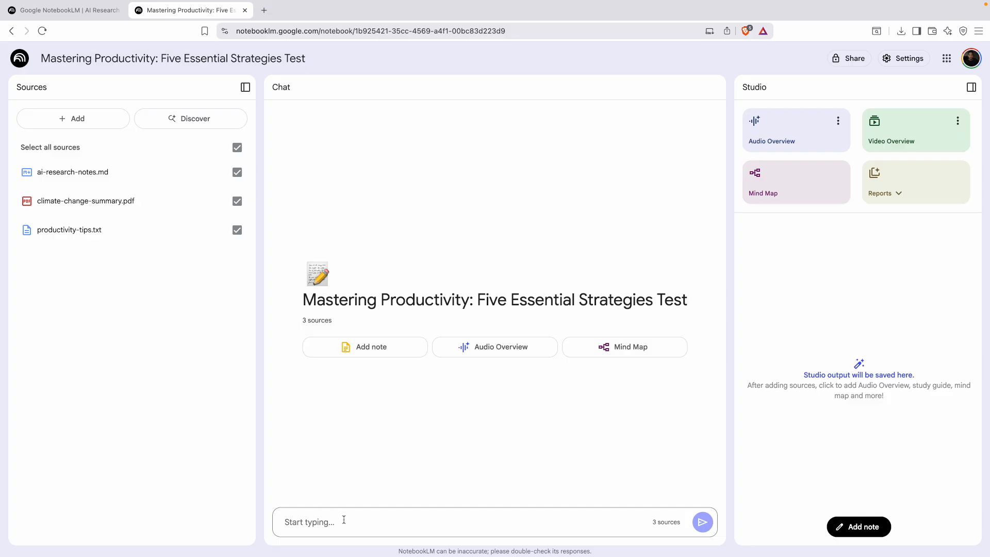
- Ask 'What are the main causes of climate change?' and get the cited fossil-fuels answer
{"action": "type", "text": "W"}
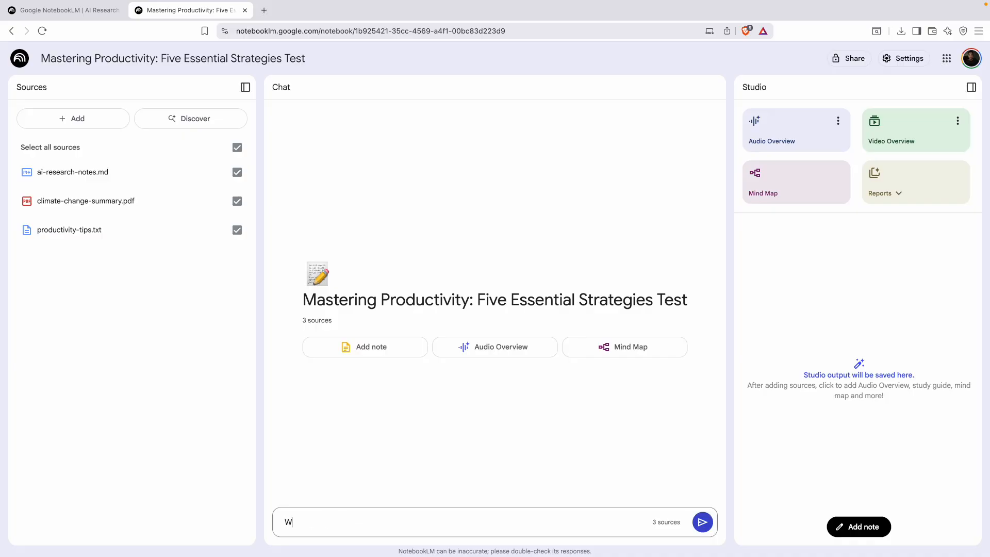
{"action": "type", "text": "hat are the main causes"}
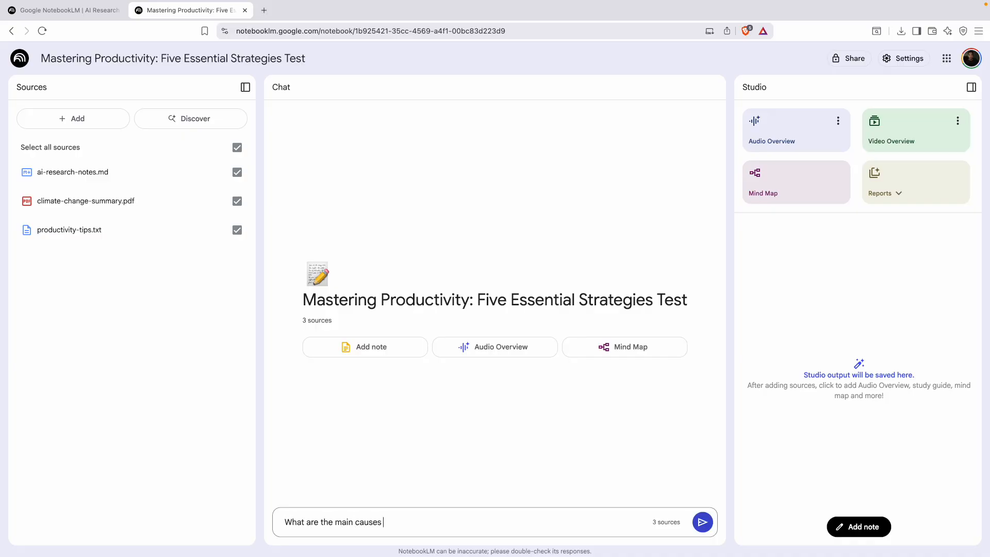
{"action": "type", "text": "of climate chang"}
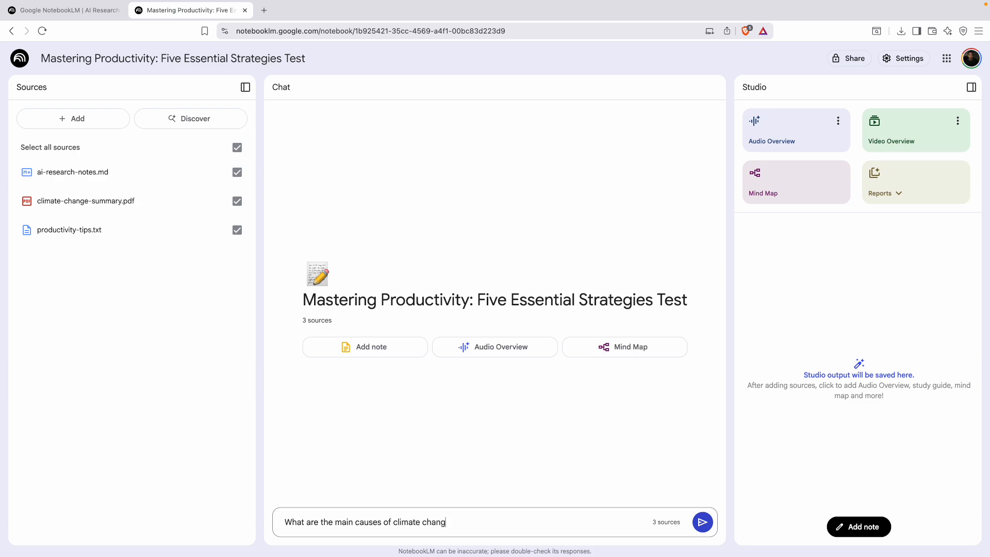
{"action": "left_click", "coordinate": [701, 522]}
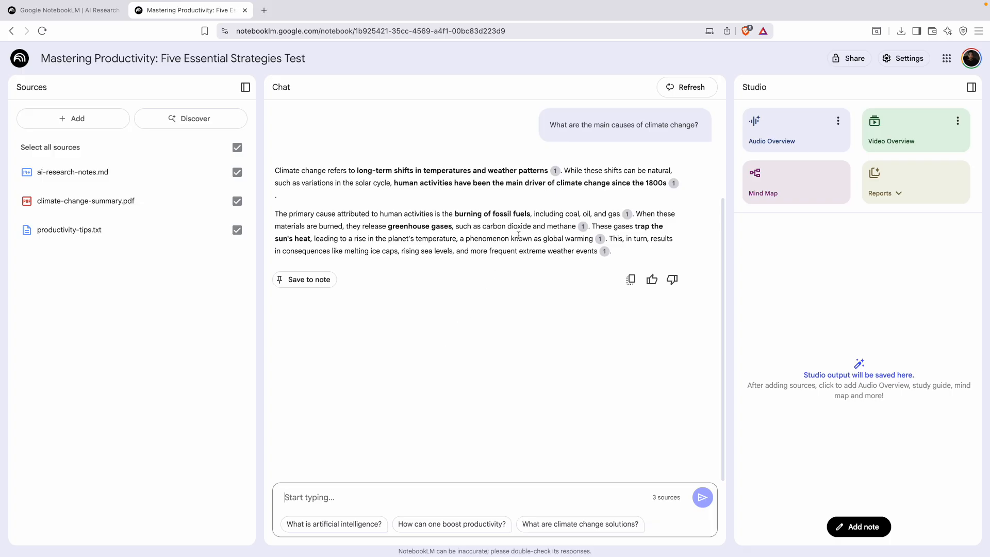
{"action": "mouse_move", "coordinate": [550, 178]}
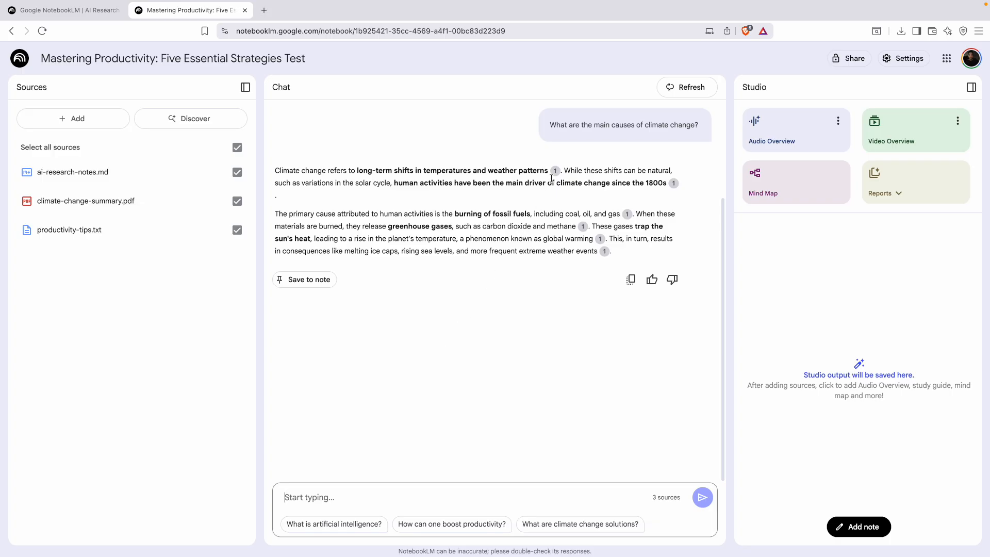
{"action": "left_click", "coordinate": [555, 170]}
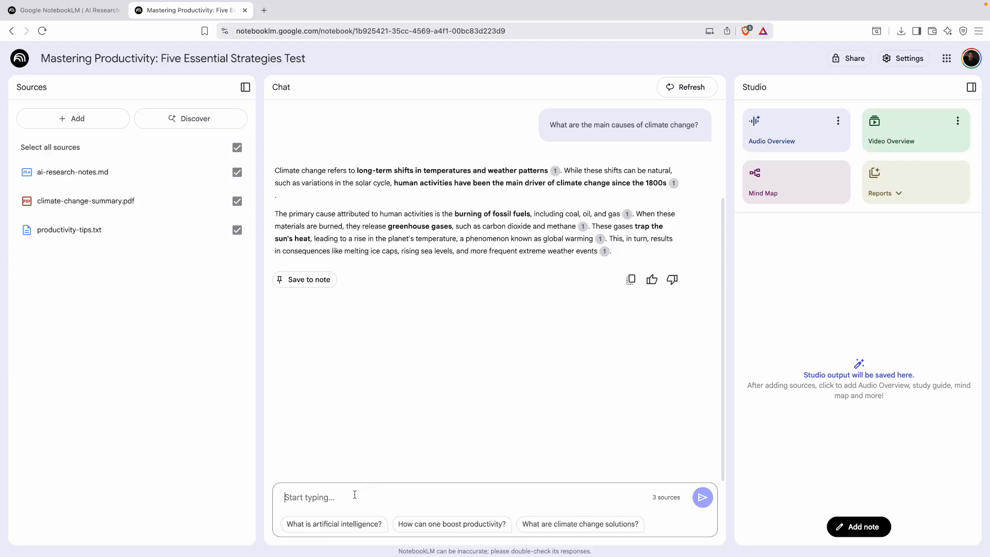
- Ask 'Summarize the applications of AI mentioned in my notes' and get the cited summary
{"action": "type", "text": "Summarize the applications of AI mentioned in m"}
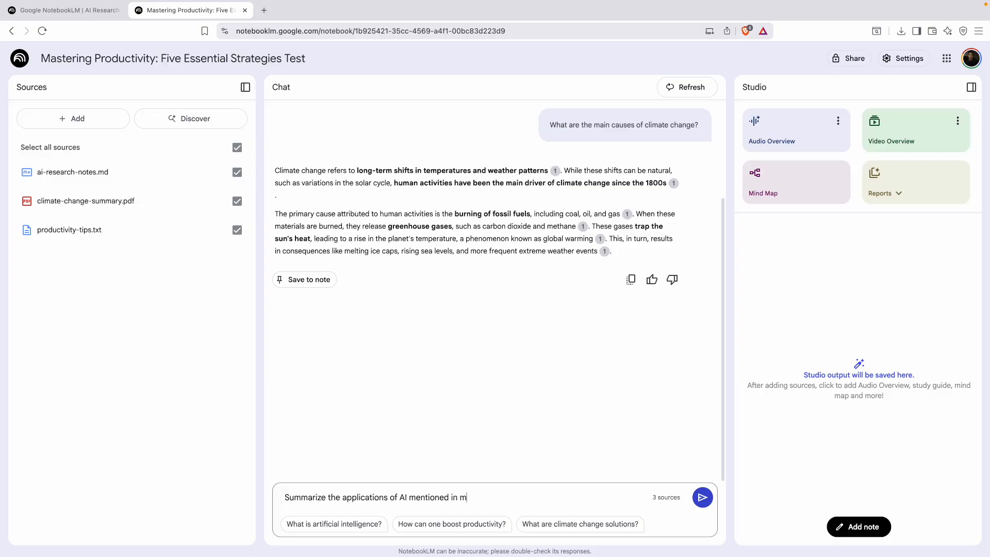
{"action": "left_click", "coordinate": [702, 497]}
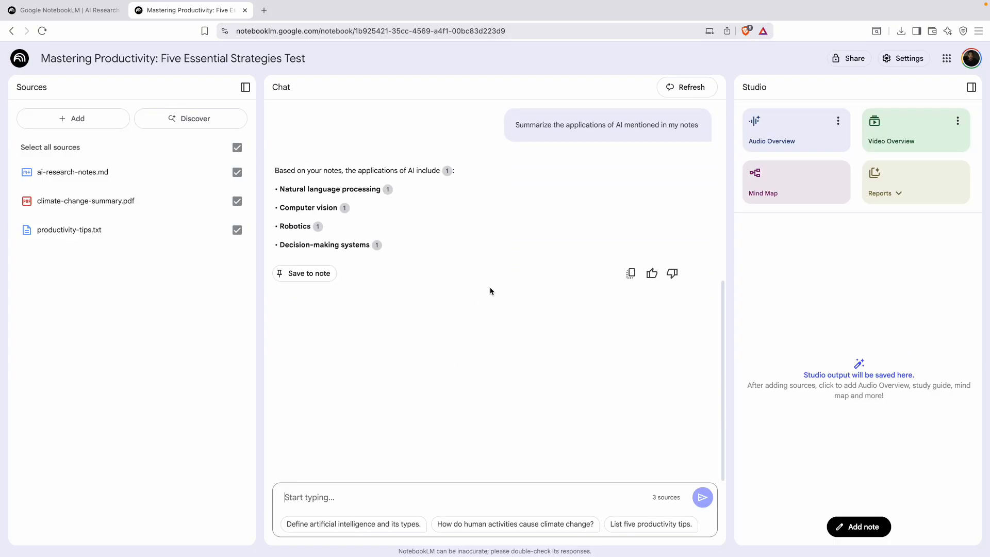
{"action": "left_click", "coordinate": [446, 170]}
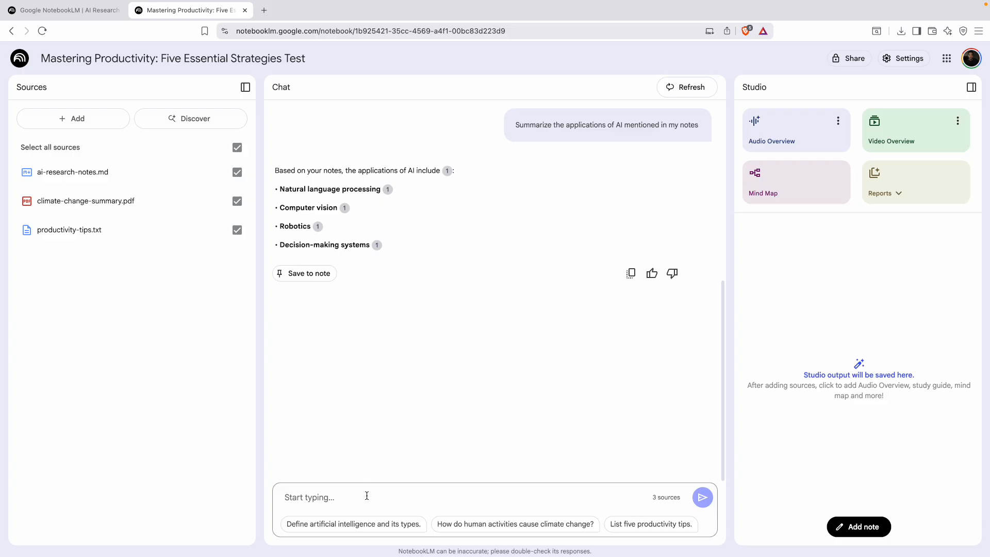
- Ask 'Give me three productivity tips mentioned in my sources' and get the cited tips
{"action": "type", "text": "Give me three productivc"}
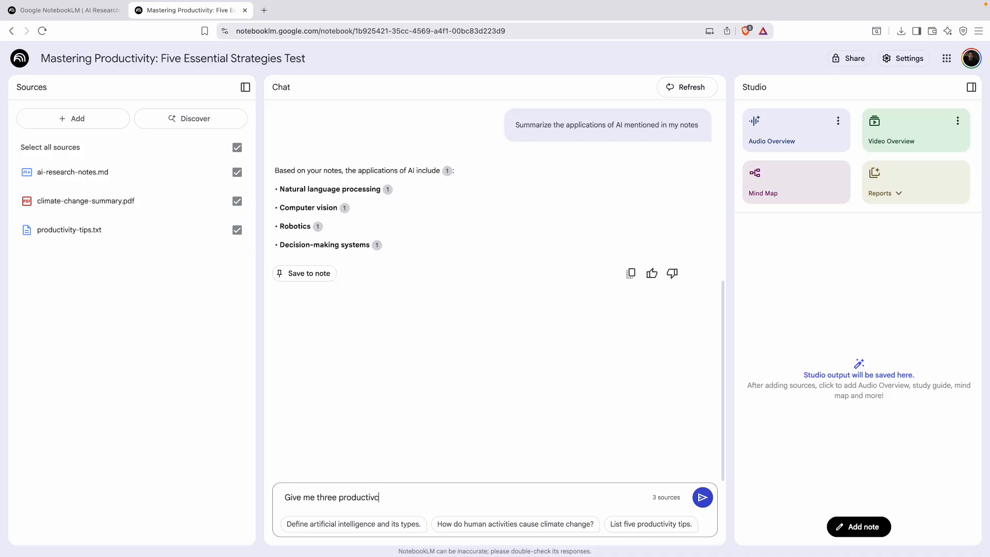
{"action": "type", "text": "ty tips mentioned in my"}
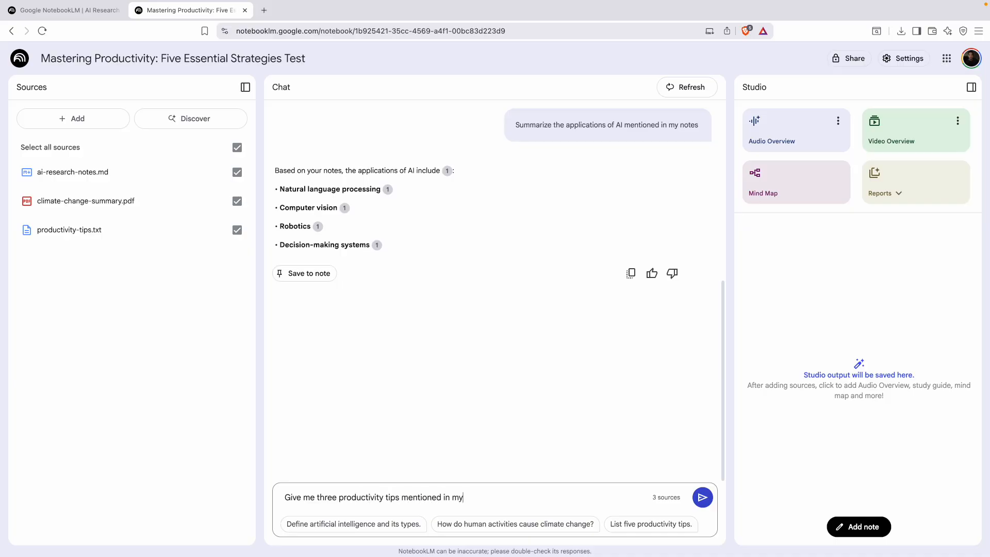
{"action": "left_click", "coordinate": [702, 497]}
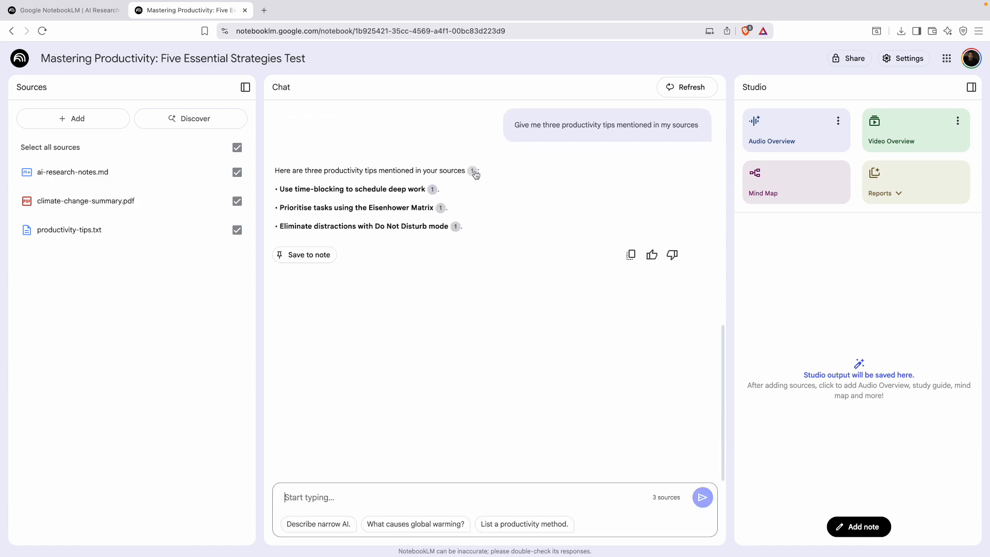
{"action": "left_click", "coordinate": [473, 170]}
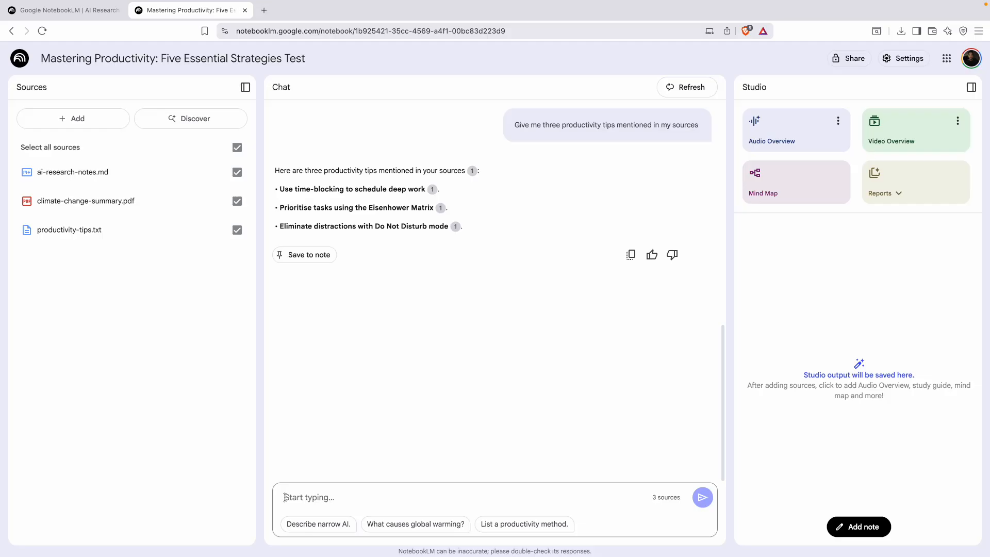
{"action": "mouse_move", "coordinate": [457, 474]}
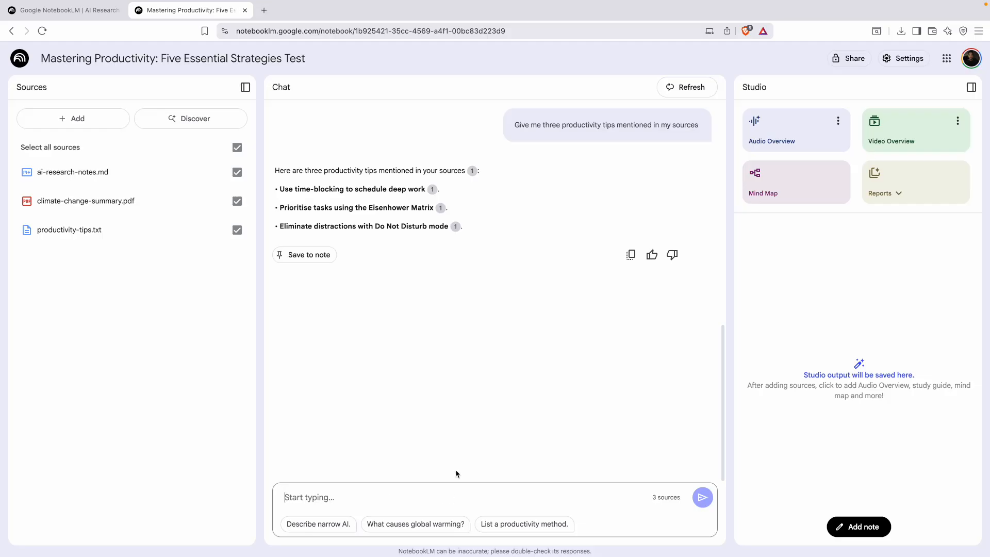
- Ask to combine the notes' AI applications with one way they could help fight climate change
{"action": "type", "text": "Combine the AI applications from my"}
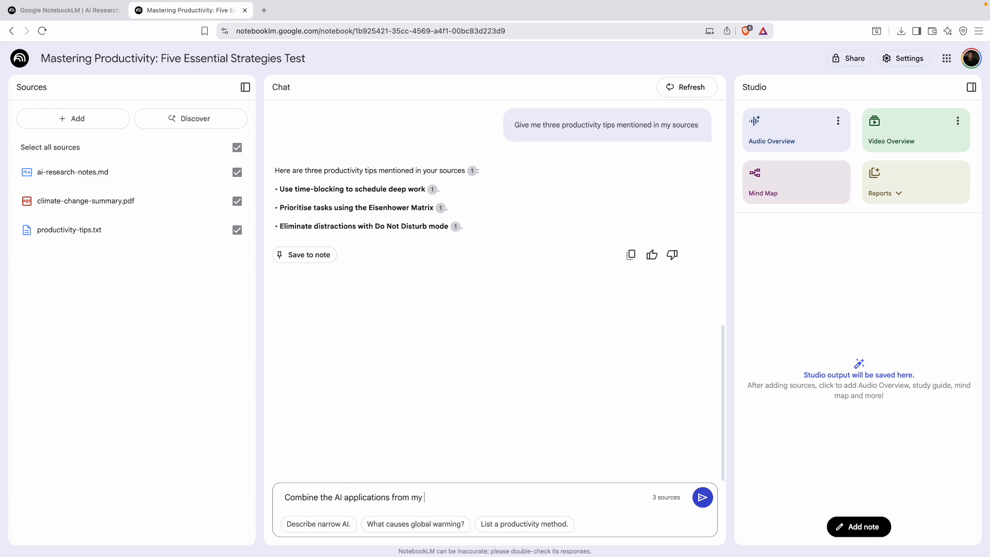
{"action": "type", "text": "notes w"}
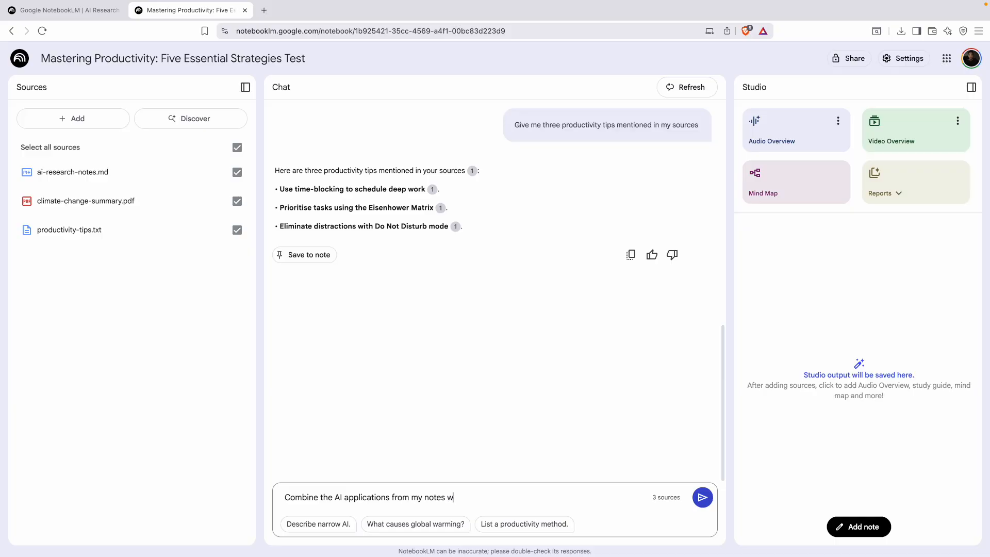
{"action": "type", "text": "ith one way they"}
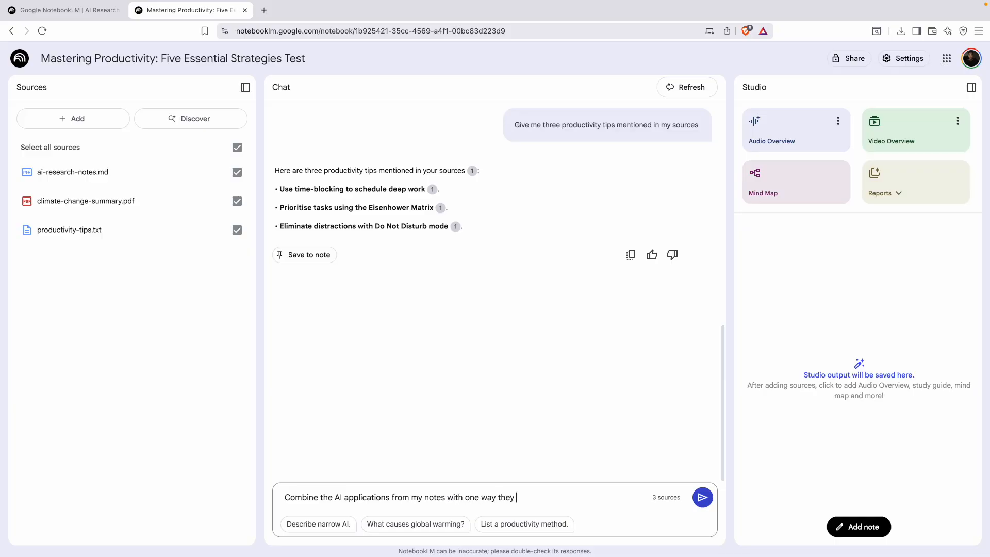
{"action": "type", "text": "could help fi"}
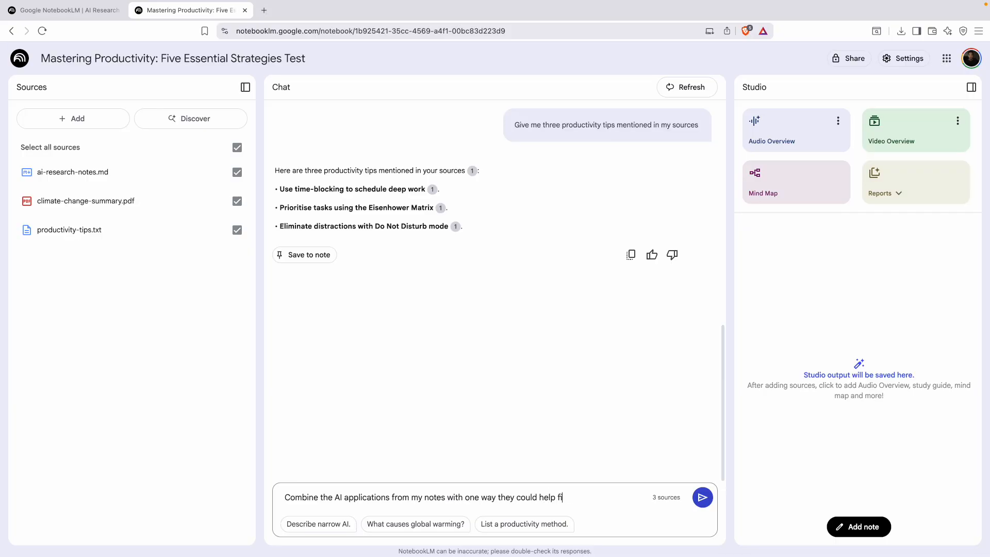
{"action": "type", "text": "ght climate"}
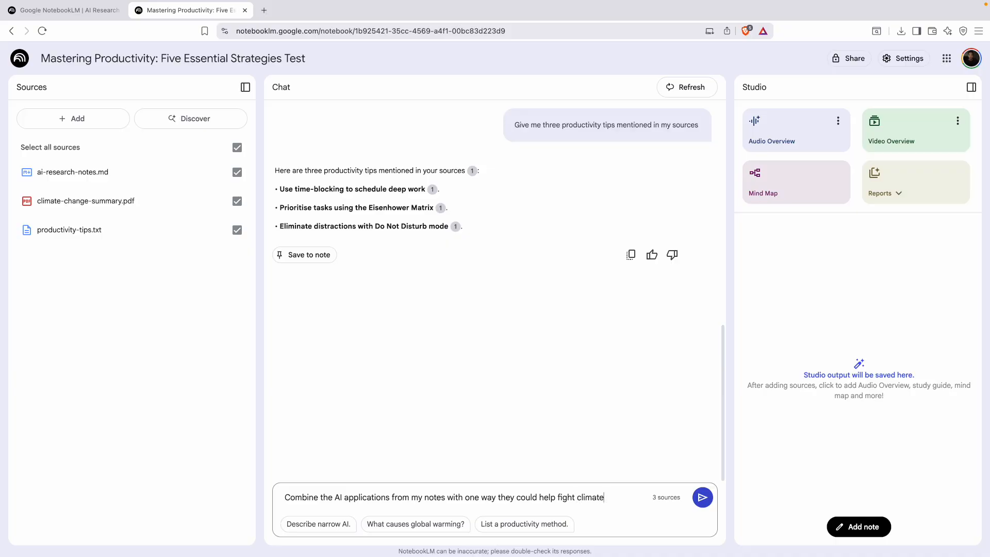
{"action": "left_click", "coordinate": [702, 497]}
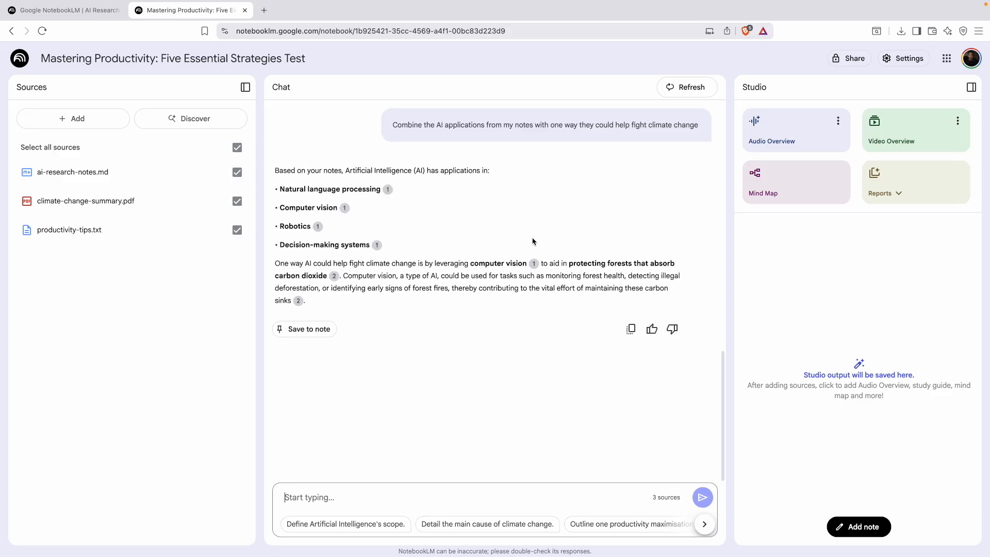
- Check the answer's citations against the forest-protection passage and ai-research-notes.md, then return to the list
{"action": "left_click", "coordinate": [388, 190]}
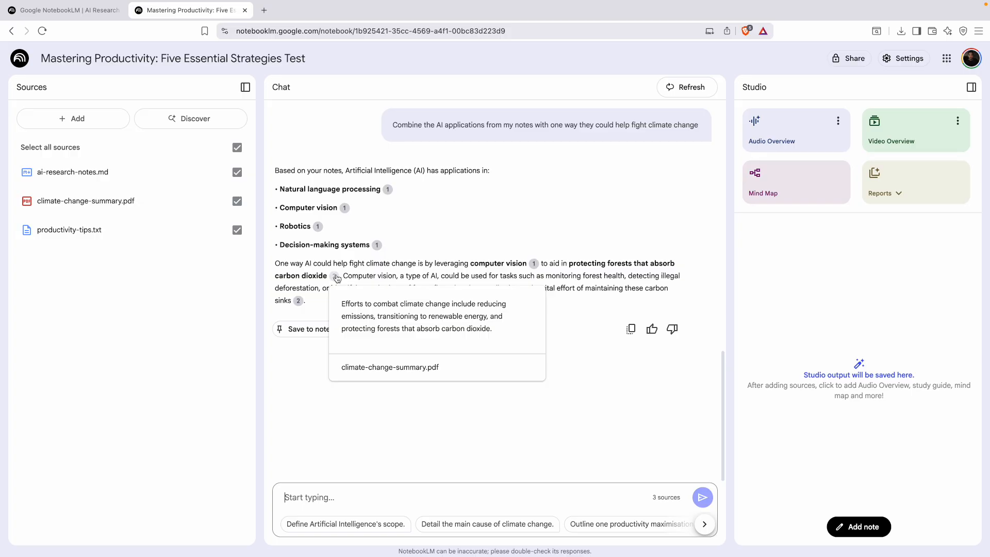
{"action": "mouse_move", "coordinate": [427, 260]}
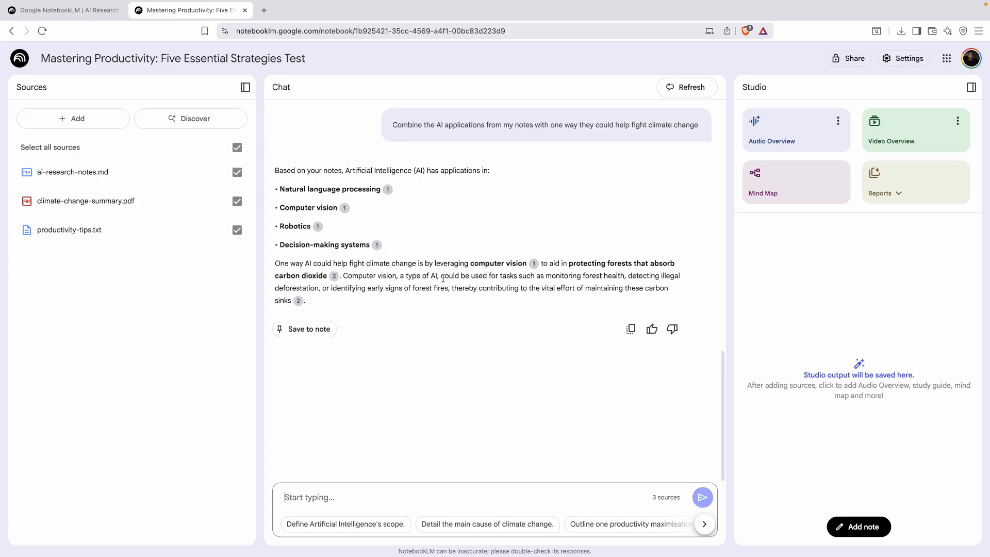
{"action": "mouse_move", "coordinate": [481, 298]}
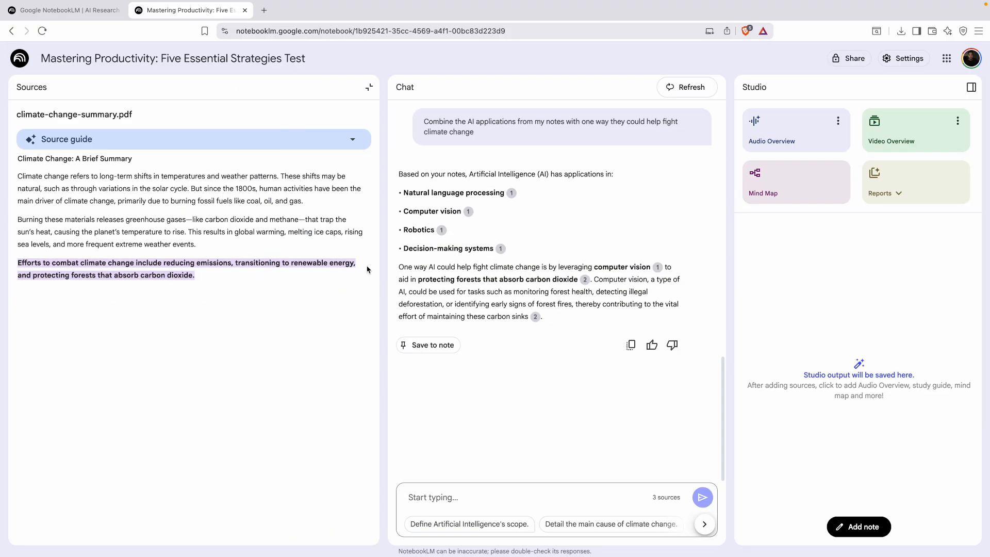
{"action": "left_click", "coordinate": [441, 230]}
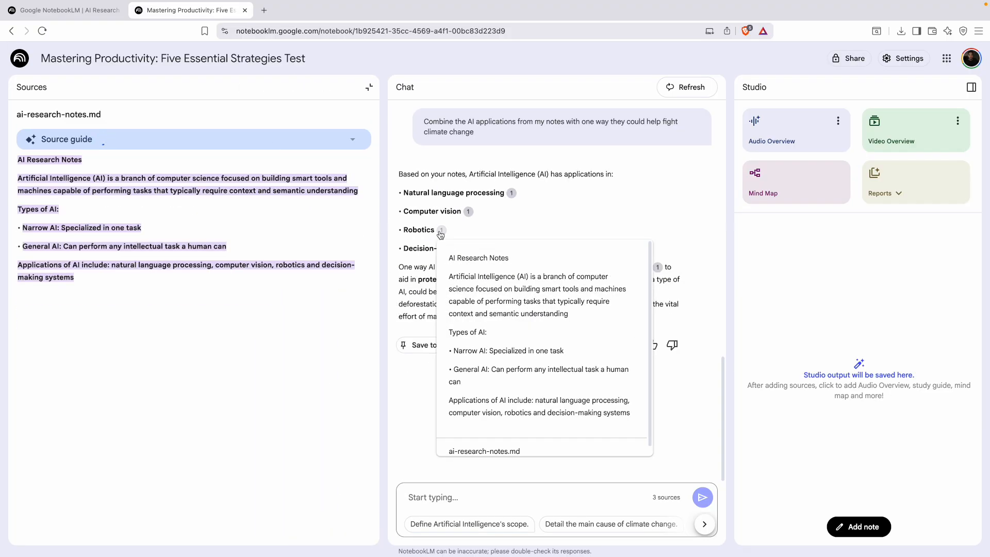
{"action": "mouse_move", "coordinate": [498, 226]}
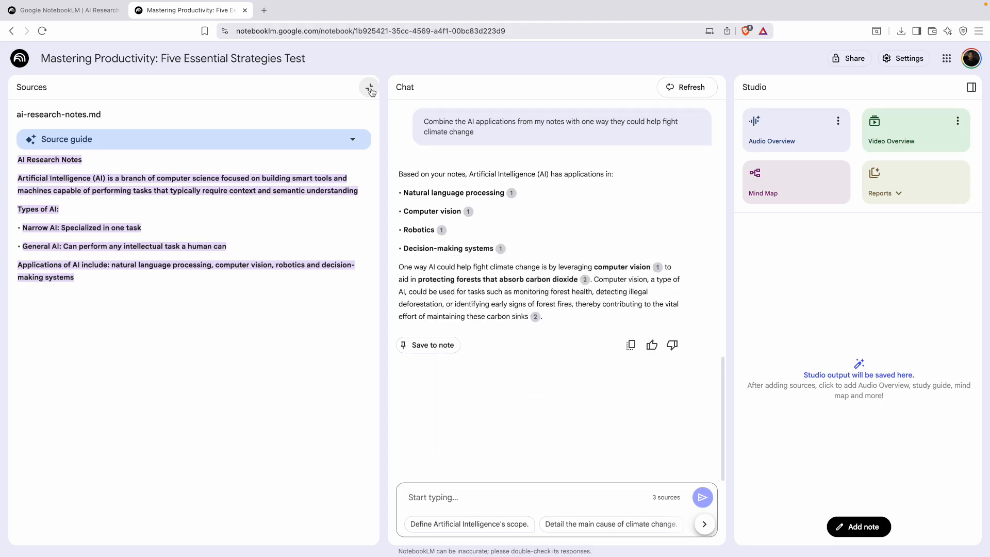
{"action": "left_click", "coordinate": [369, 87]}
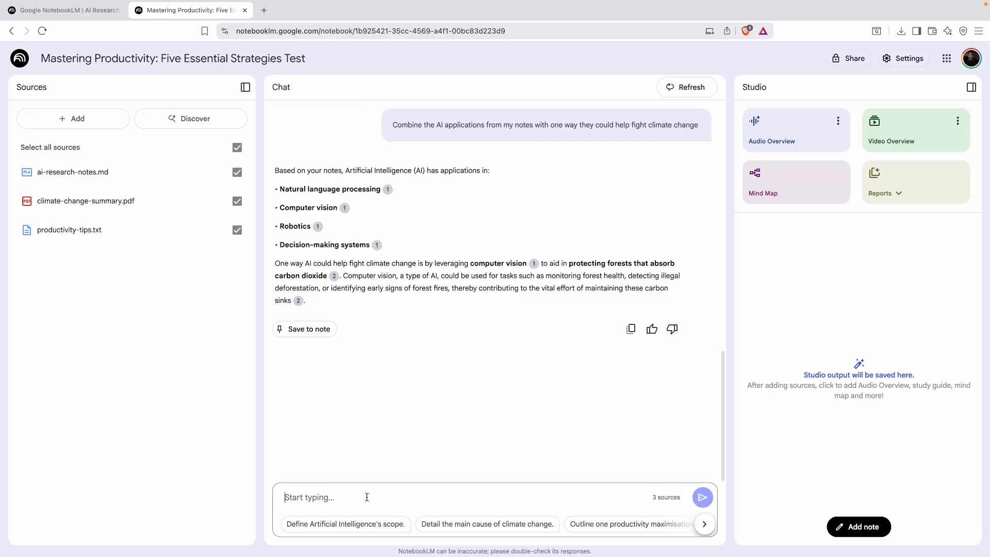
- Ask 'Write a study summary combining all my notes' and get the combined summary
{"action": "type", "text": "Write a"}
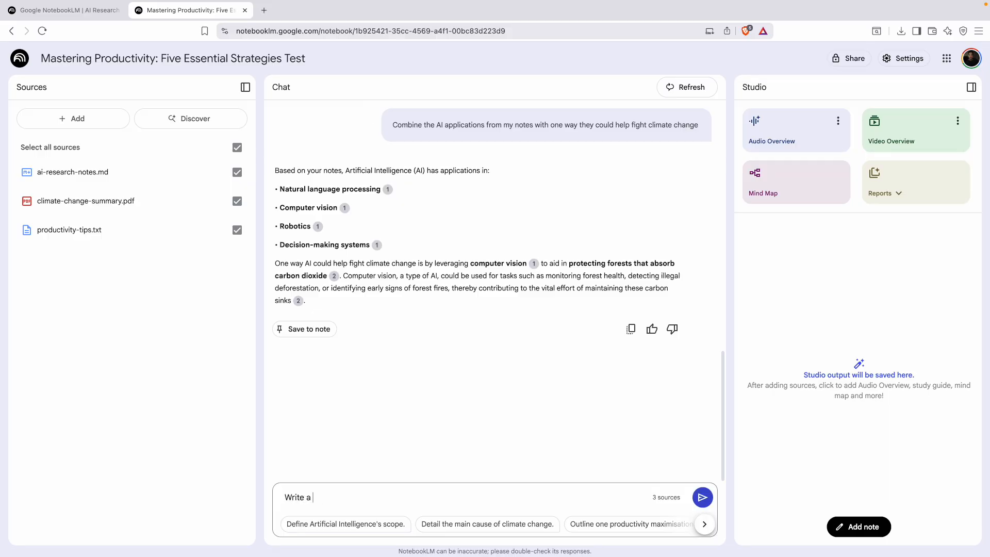
{"action": "type", "text": "study summary"}
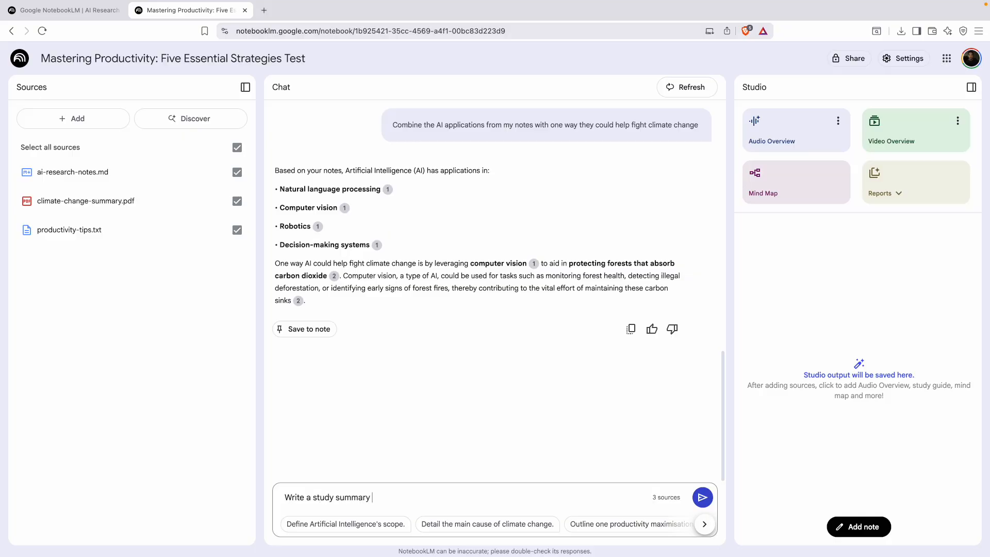
{"action": "type", "text": "combining all m"}
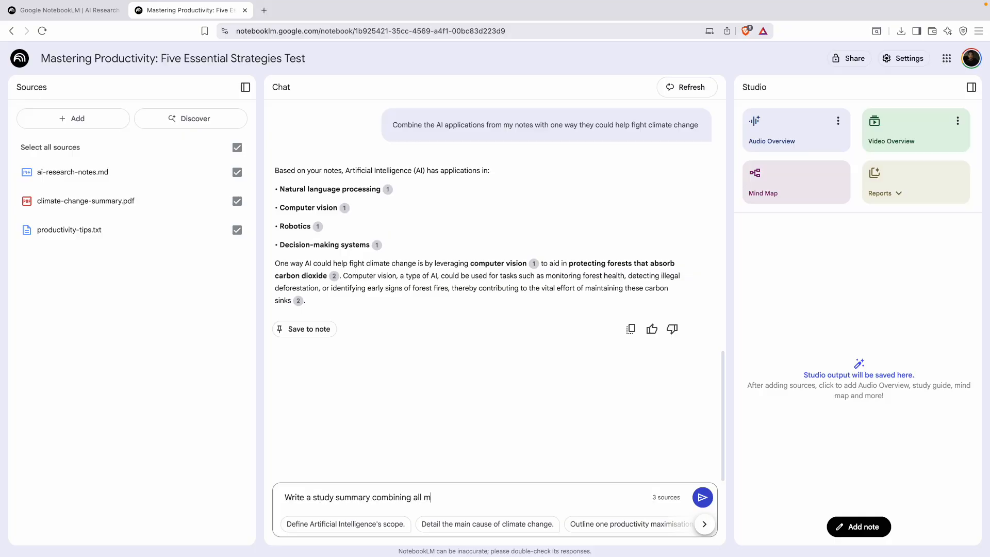
{"action": "left_click", "coordinate": [702, 497]}
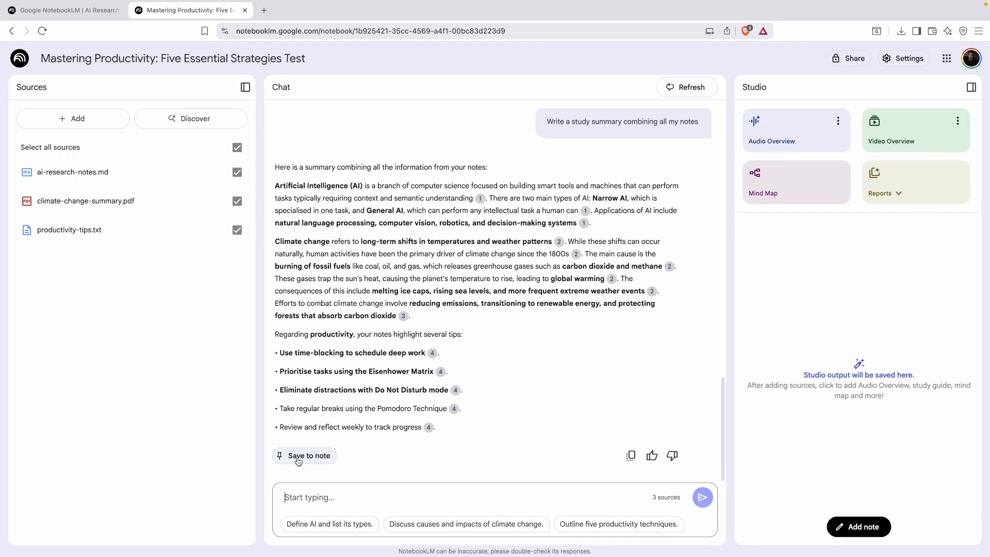
- Save the study summary as the note 'AI, Climate, and Productivity Essentials' and open it
{"action": "left_click", "coordinate": [305, 455]}
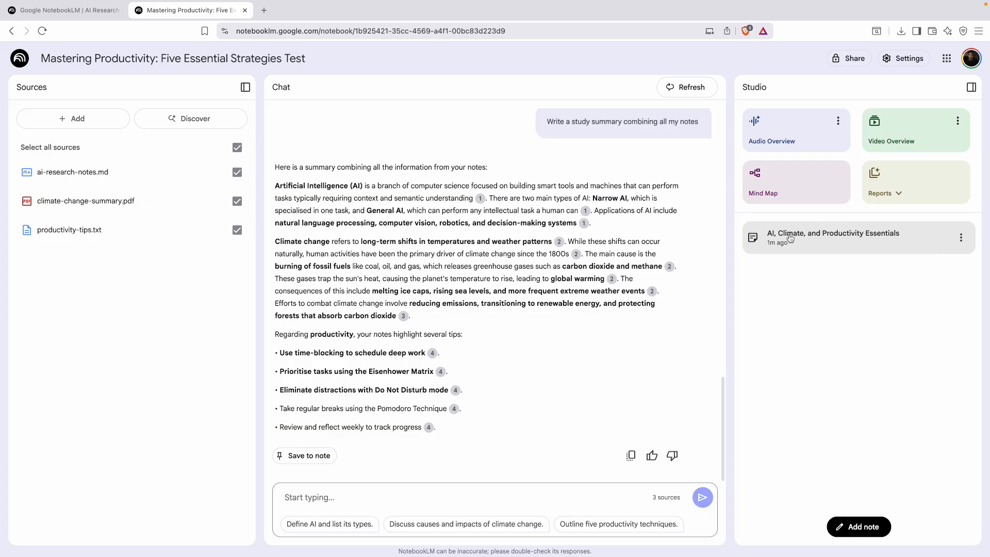
{"action": "mouse_move", "coordinate": [892, 248]}
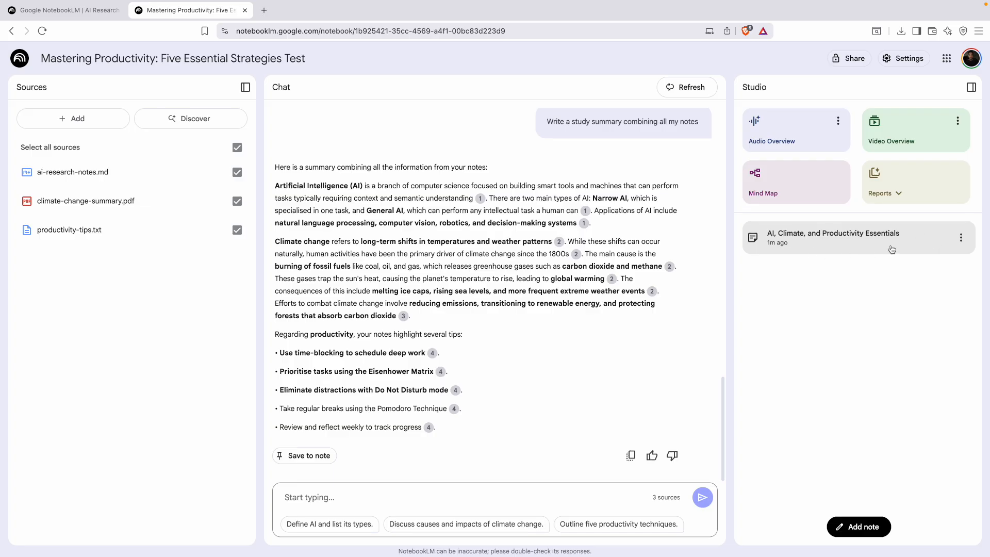
{"action": "mouse_move", "coordinate": [891, 250]}
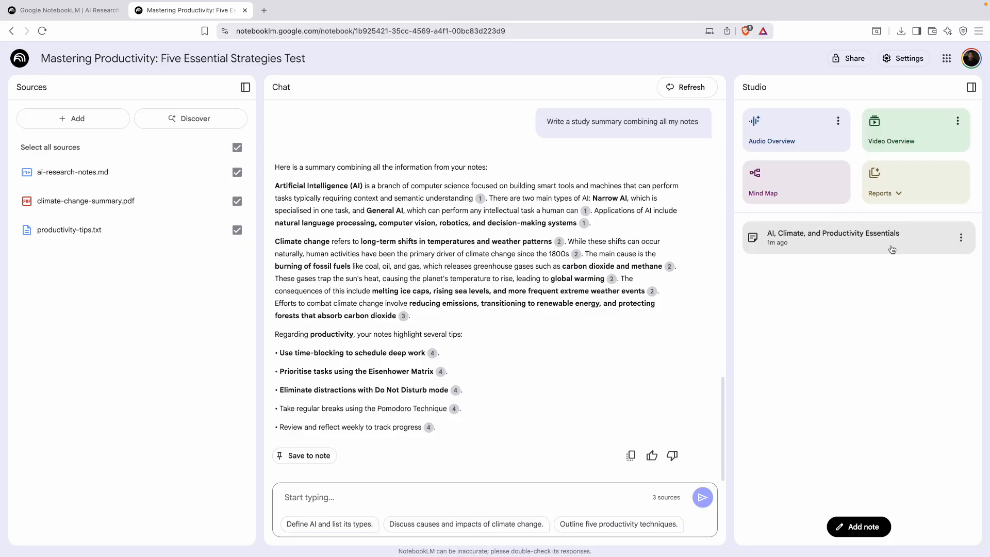
{"action": "left_click", "coordinate": [832, 237]}
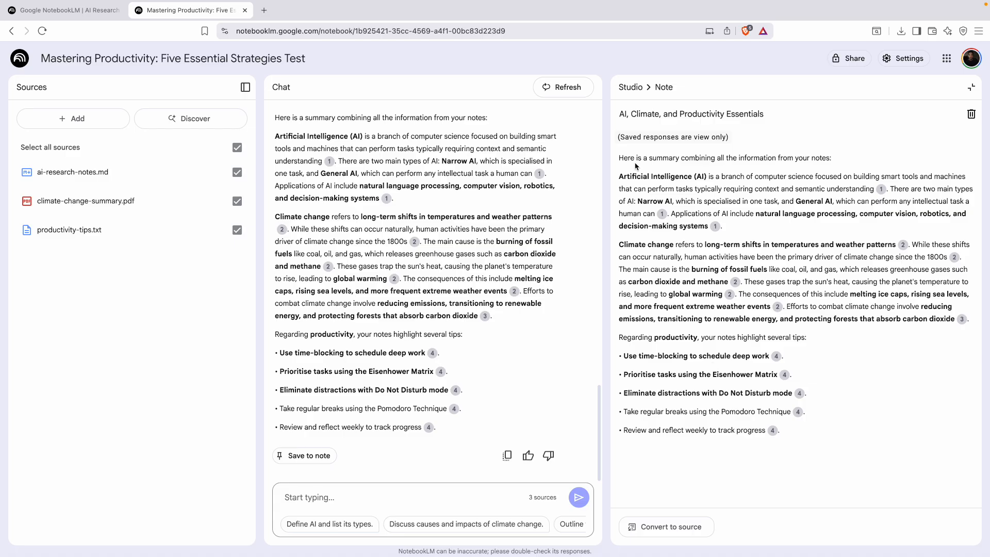
- Copy the saved summary into a new editable note ending with the line 'More information here'
{"action": "left_click_drag", "start_coordinate": [618, 157], "coordinate": [779, 430]}
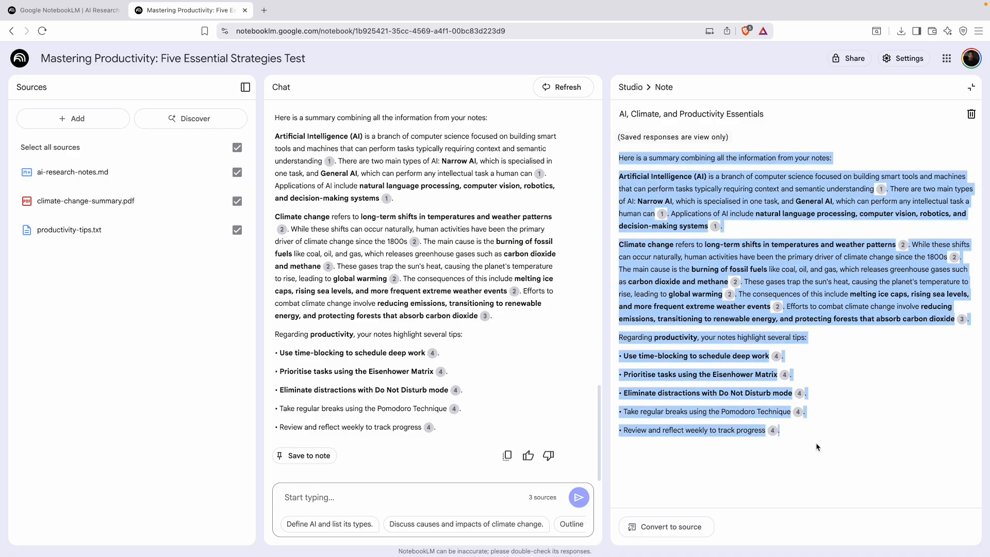
{"action": "mouse_move", "coordinate": [669, 411]}
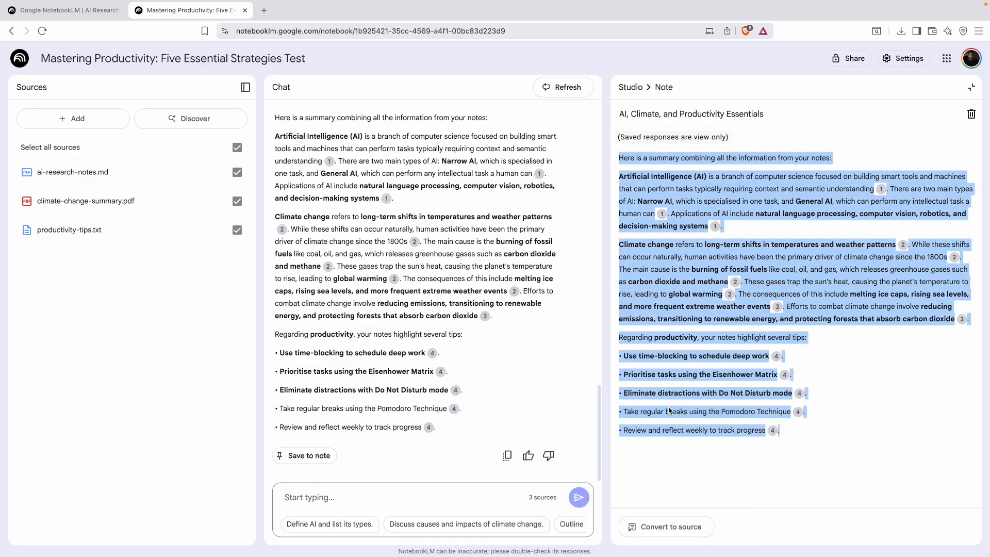
{"action": "left_click", "coordinate": [971, 86]}
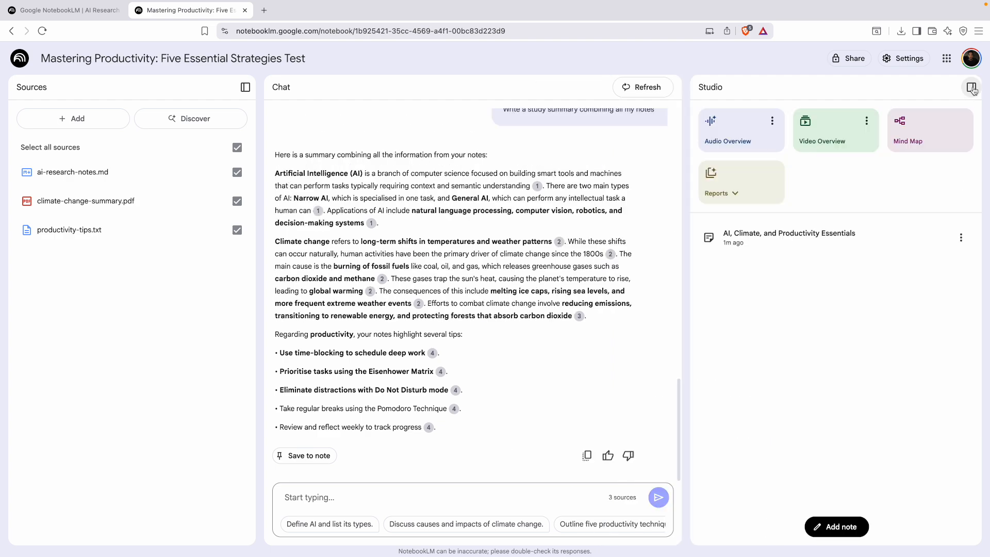
{"action": "left_click", "coordinate": [836, 527]}
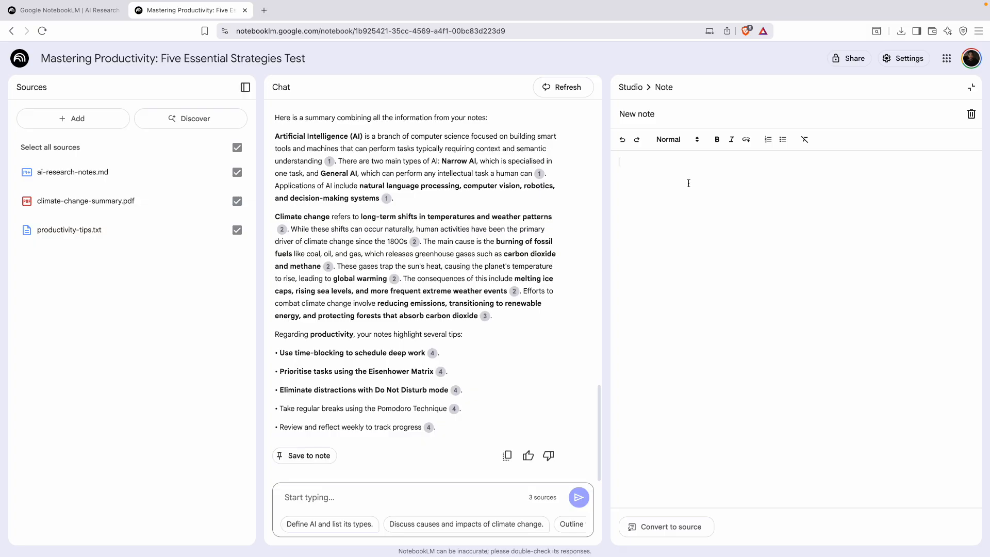
{"action": "left_click", "coordinate": [304, 454]}
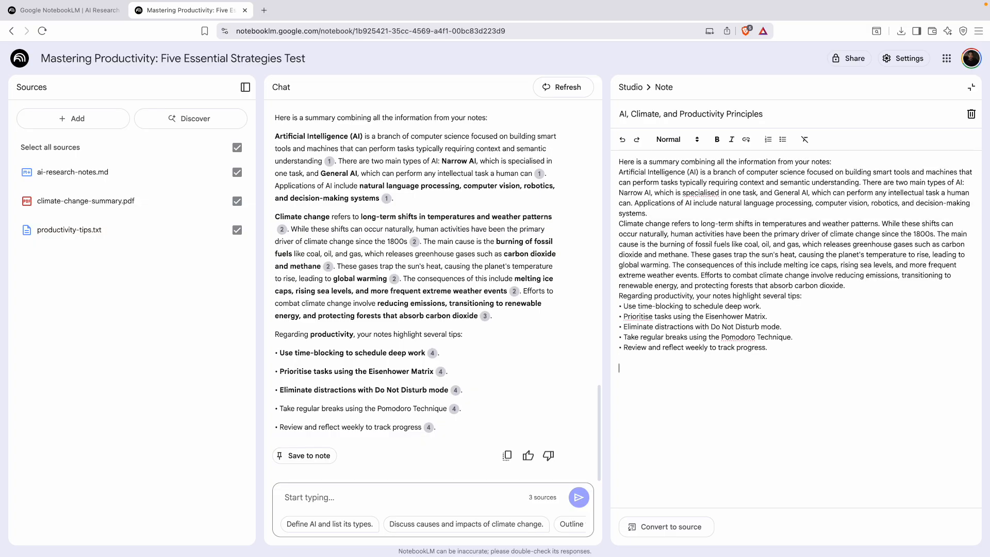
{"action": "type", "text": "More information here"}
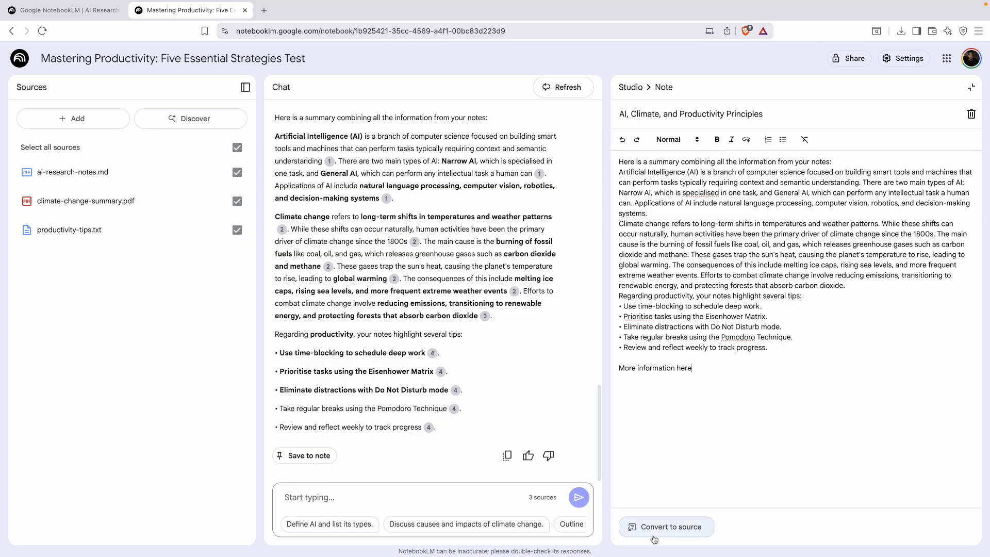
- Convert the edited note into a fourth source and expand its Source guide summary and key topics
{"action": "left_click", "coordinate": [665, 527]}
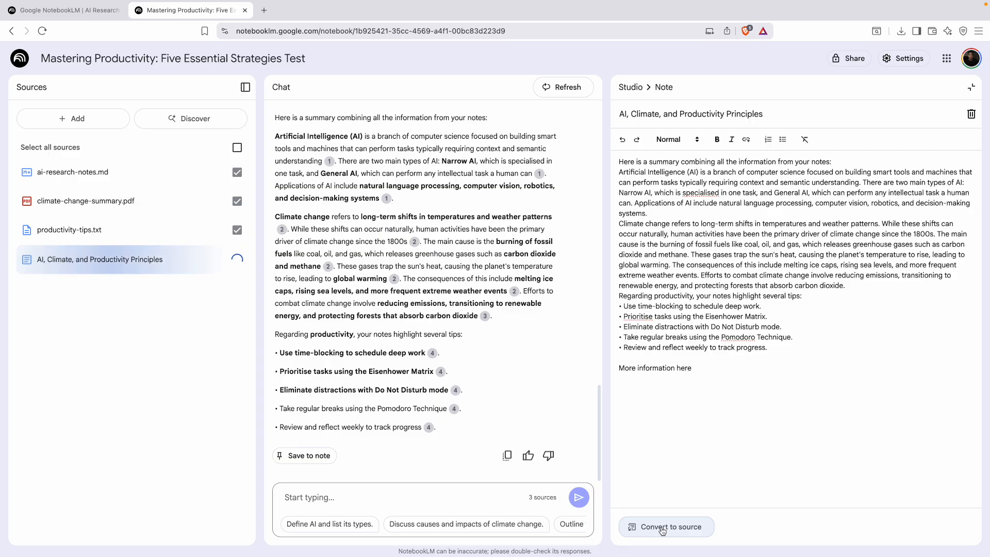
{"action": "left_click", "coordinate": [665, 527]}
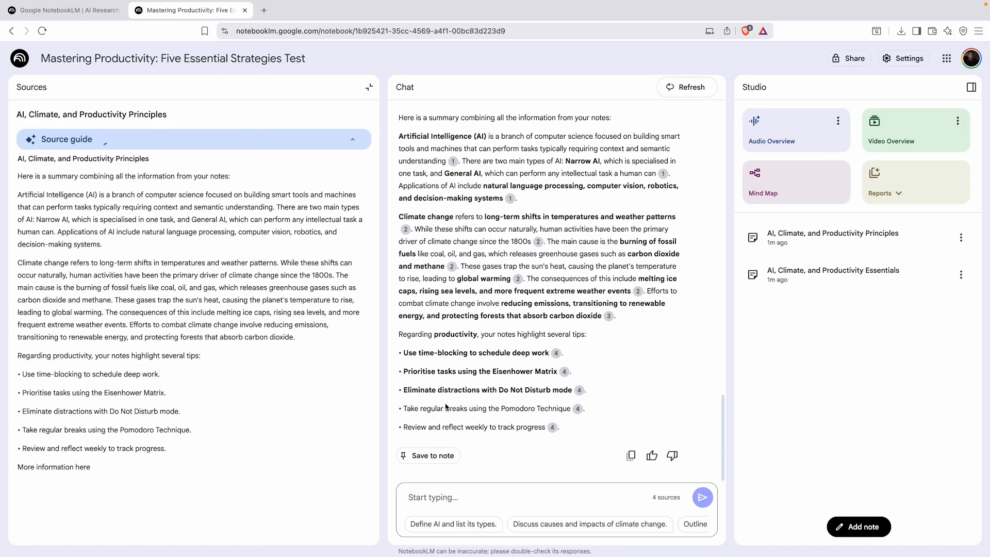
{"action": "left_click", "coordinate": [66, 139]}
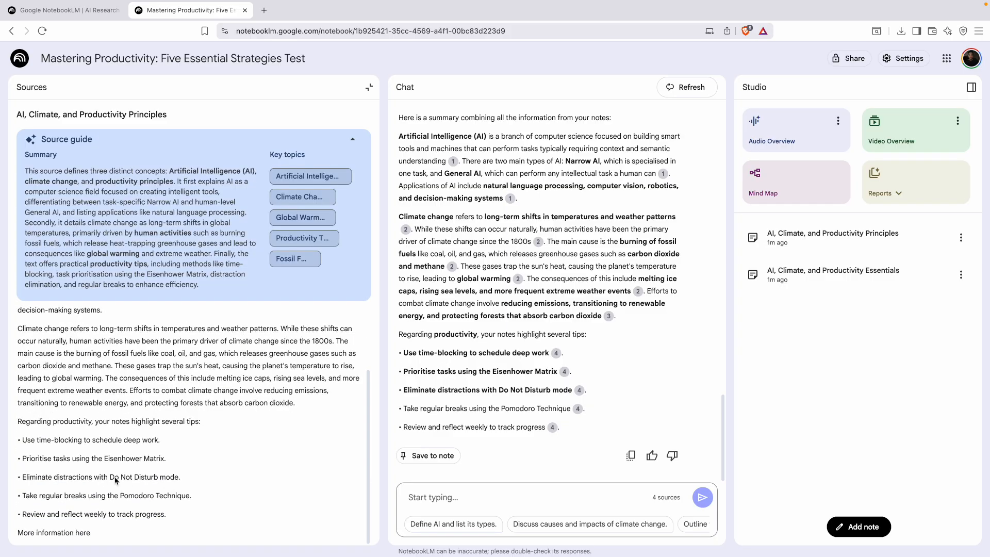
{"action": "double_click", "coordinate": [53, 532]}
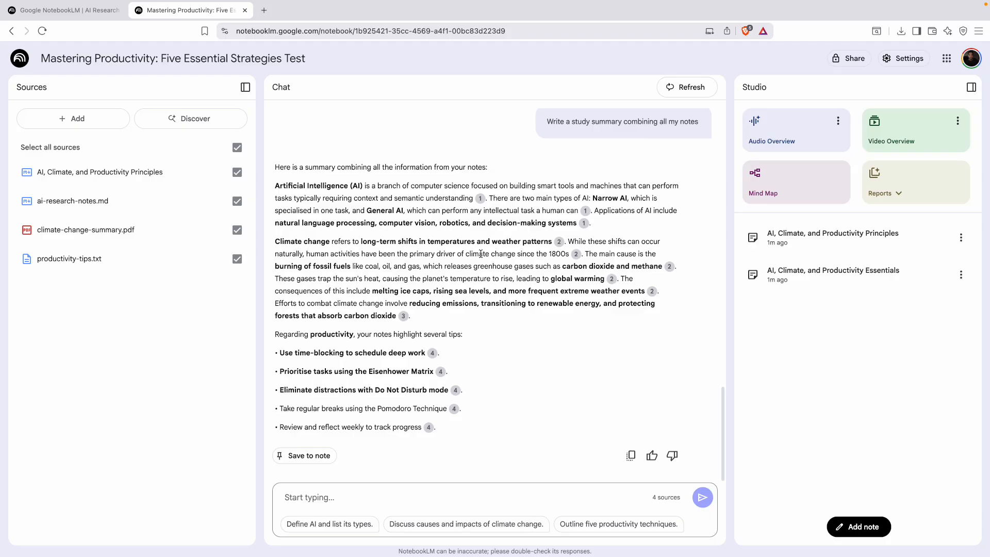
{"action": "mouse_move", "coordinate": [554, 373]}
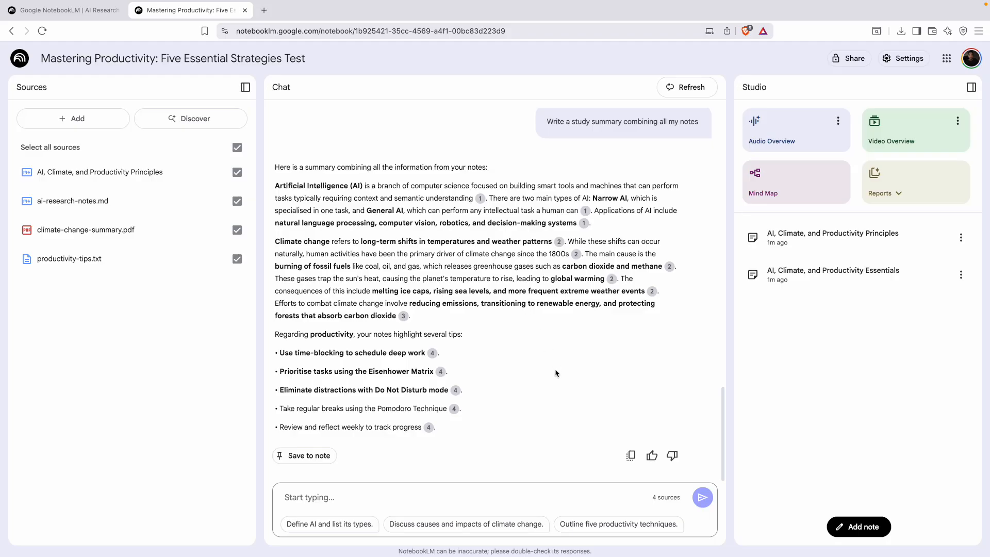
{"action": "mouse_move", "coordinate": [546, 396]}
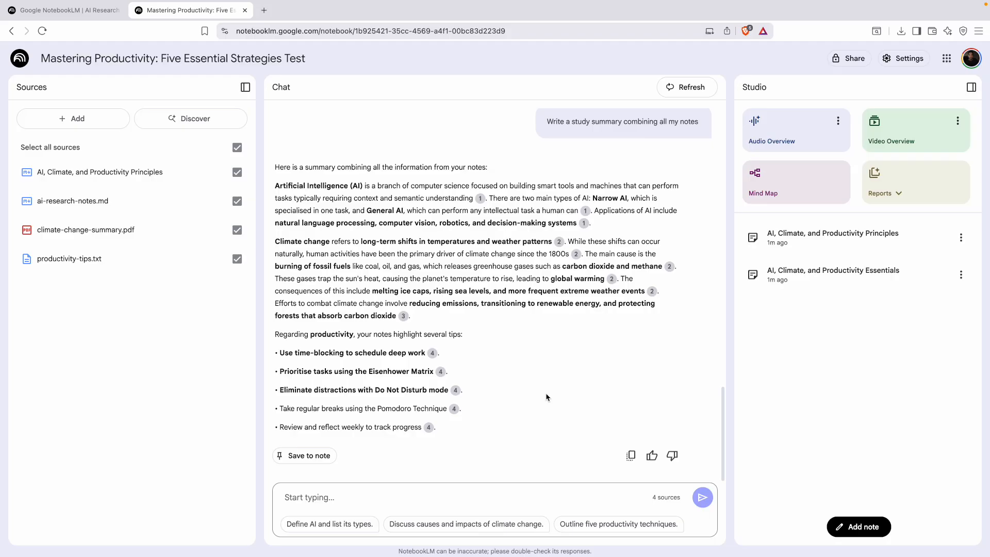
{"action": "mouse_move", "coordinate": [107, 104]}
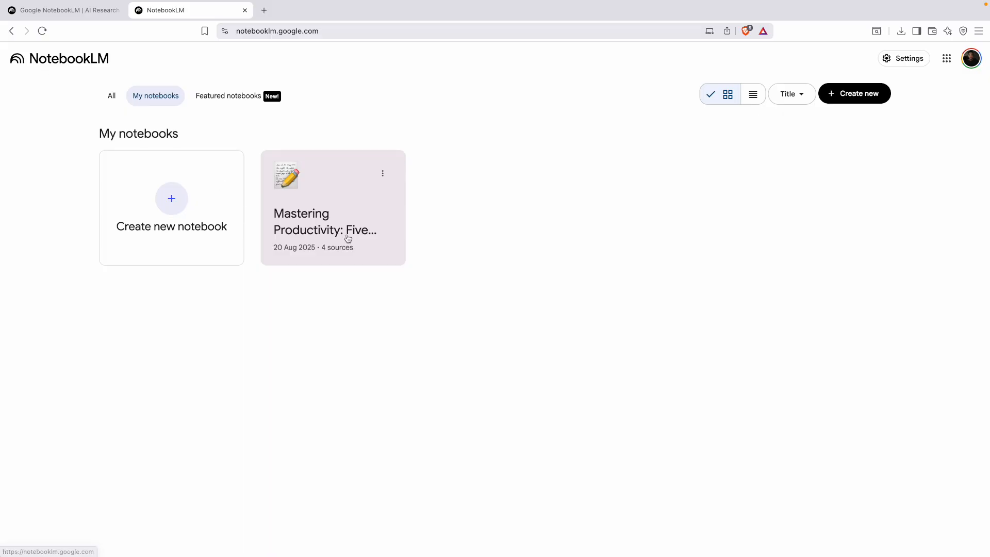
- Return to the home page's All tab, where Mastering Productivity lists 4 sources
{"action": "left_click", "coordinate": [111, 95]}
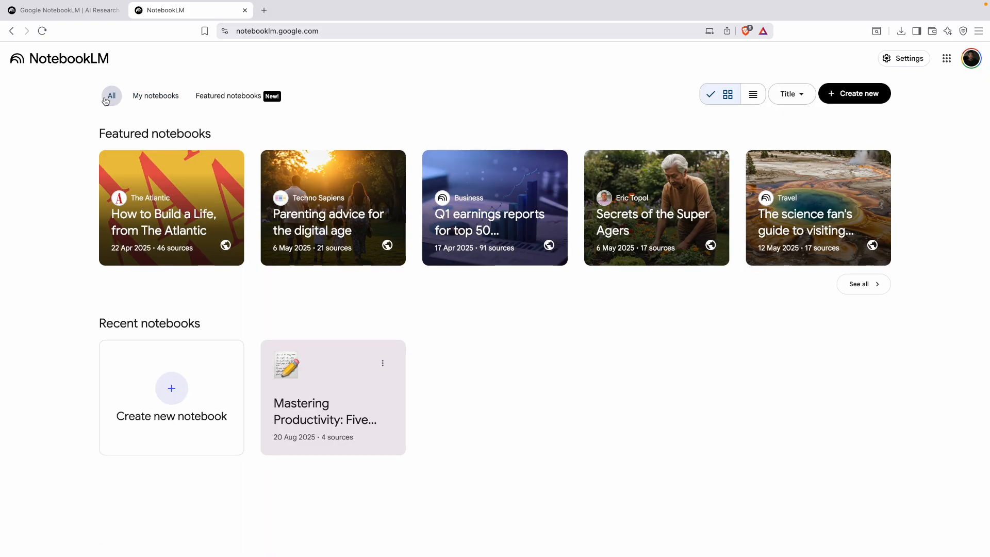
{"action": "mouse_move", "coordinate": [297, 446]}
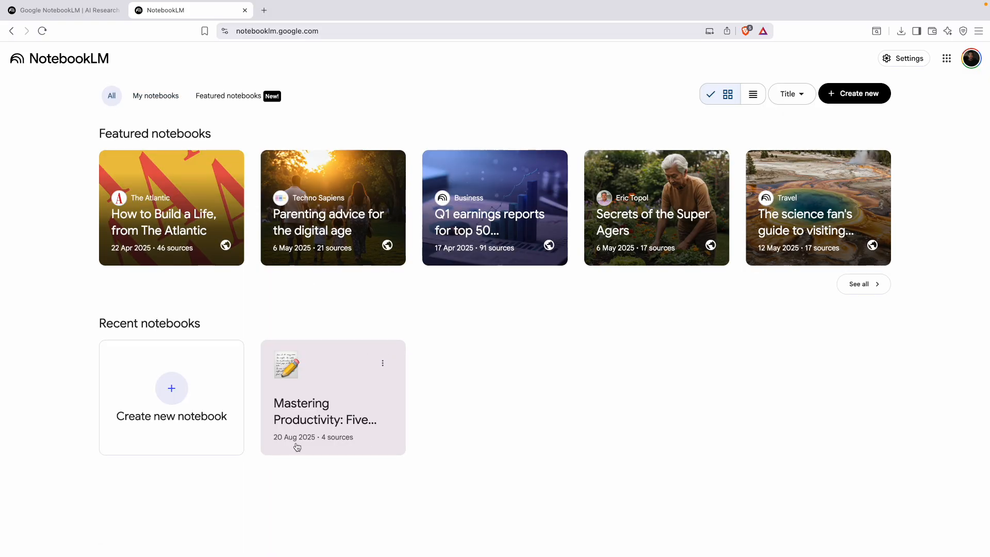